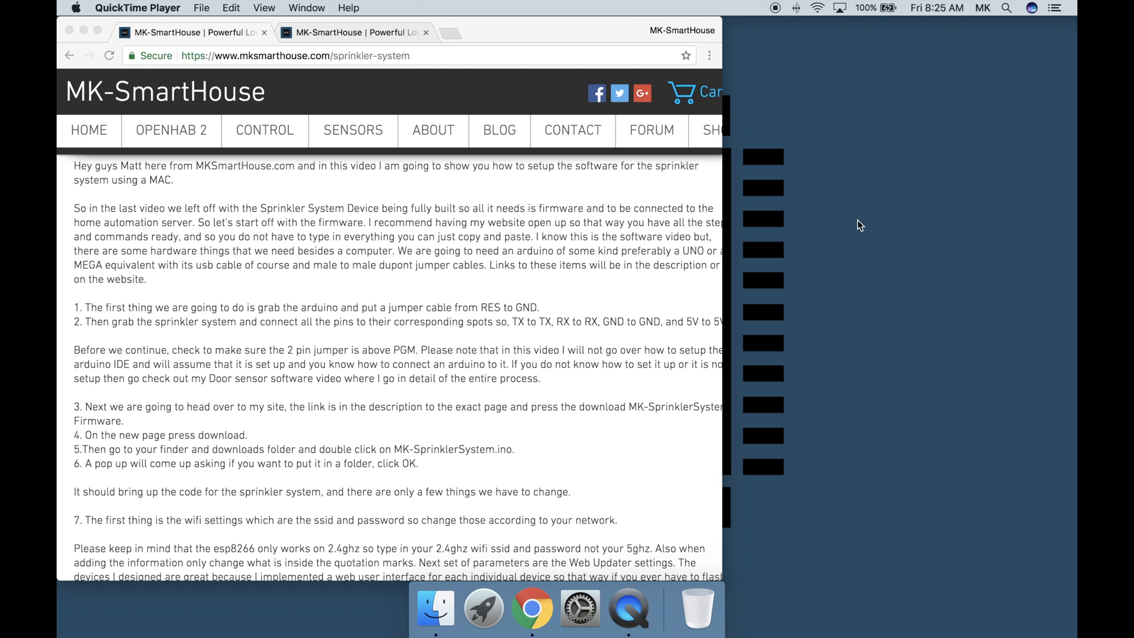
pyautogui.moveTo(857, 224)
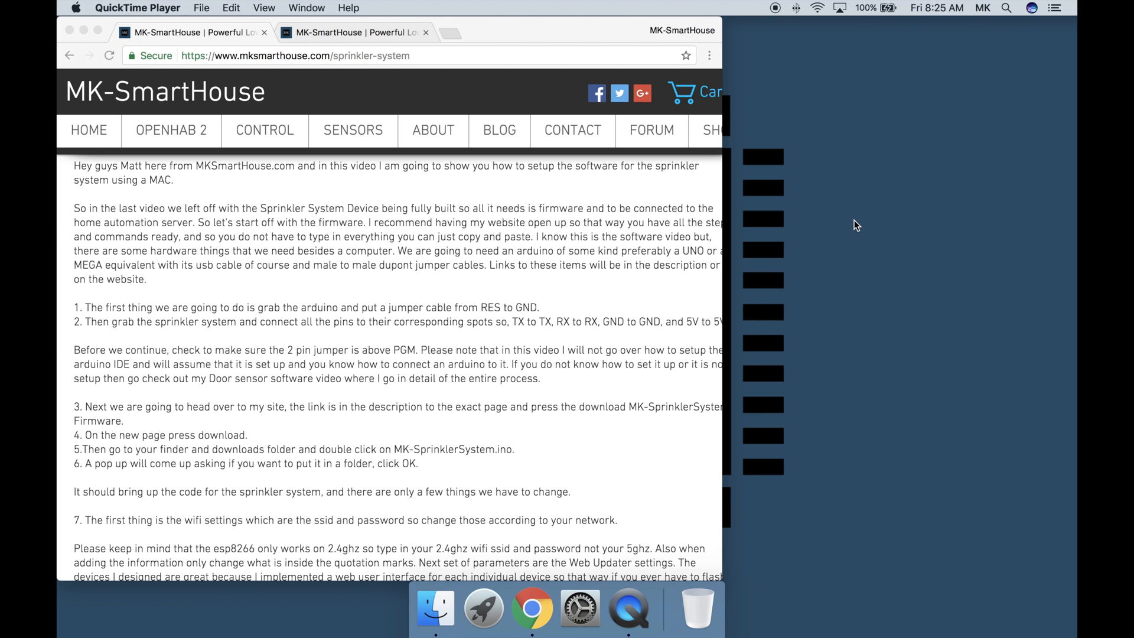
pyautogui.moveTo(614, 166)
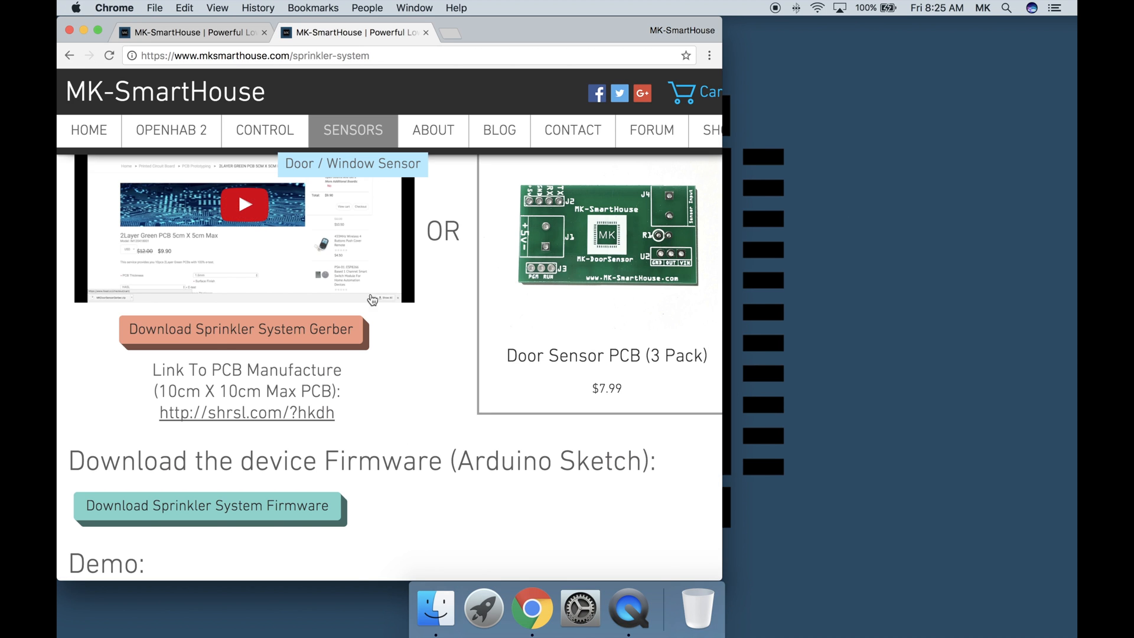
pyautogui.moveTo(213, 513)
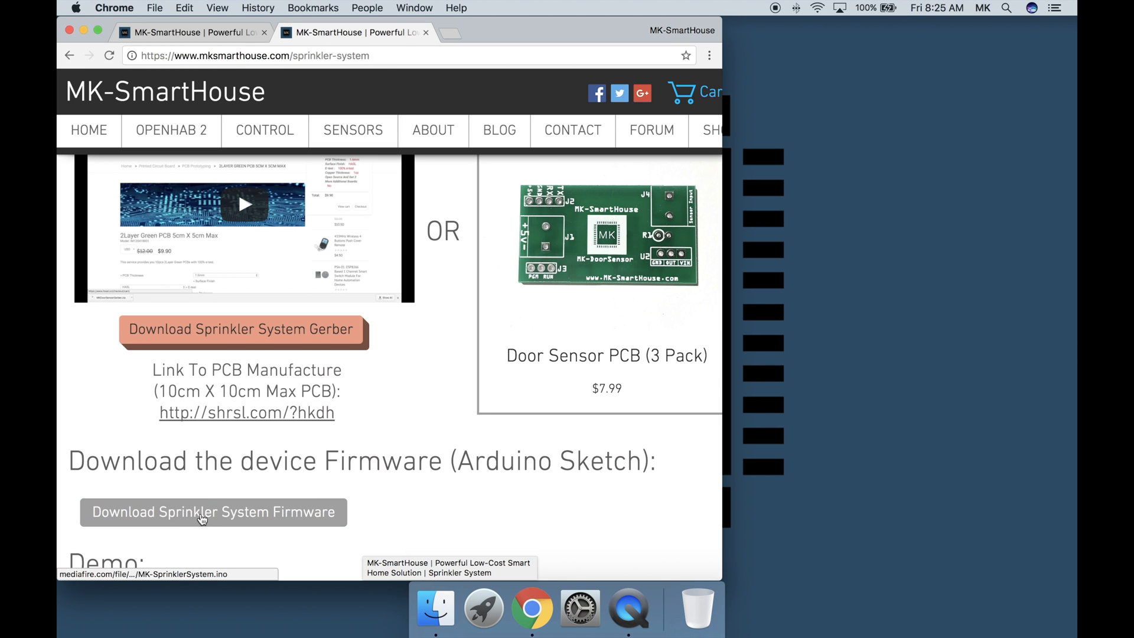
# Download the sprinkler firmware from the 'Download the device Firmware' section
pyautogui.scroll(-3)
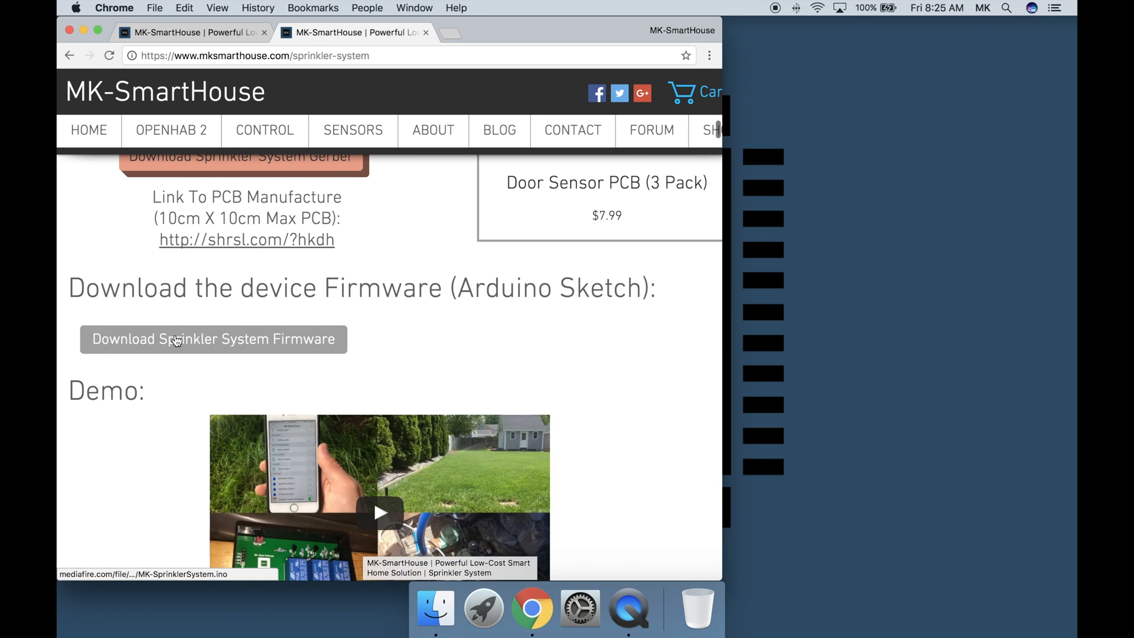
pyautogui.moveTo(212, 339)
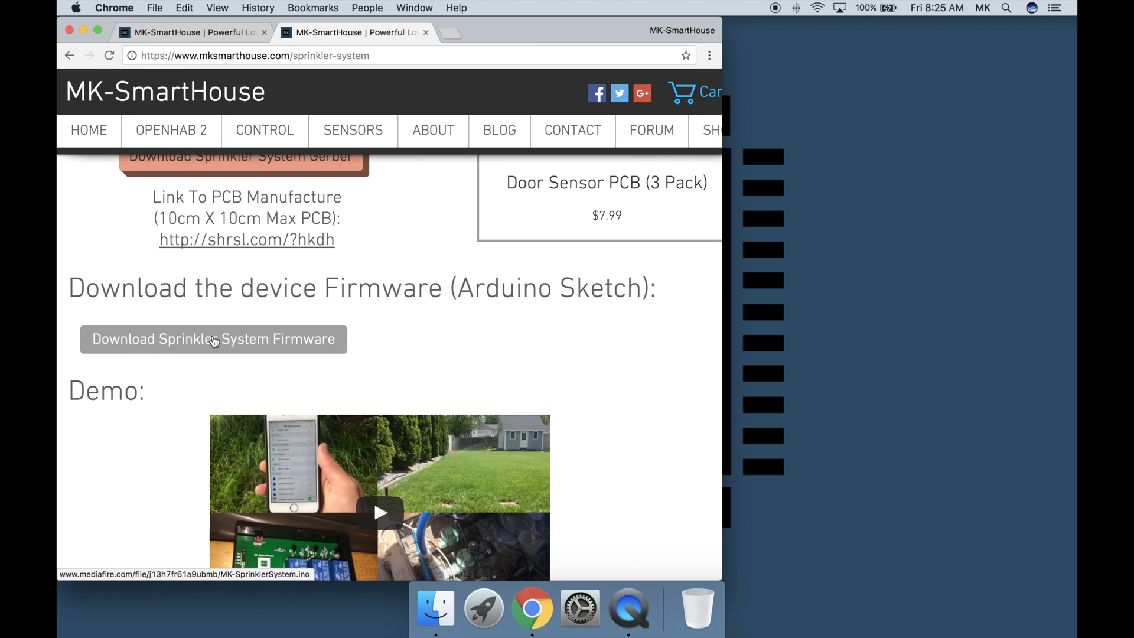
pyautogui.click(212, 339)
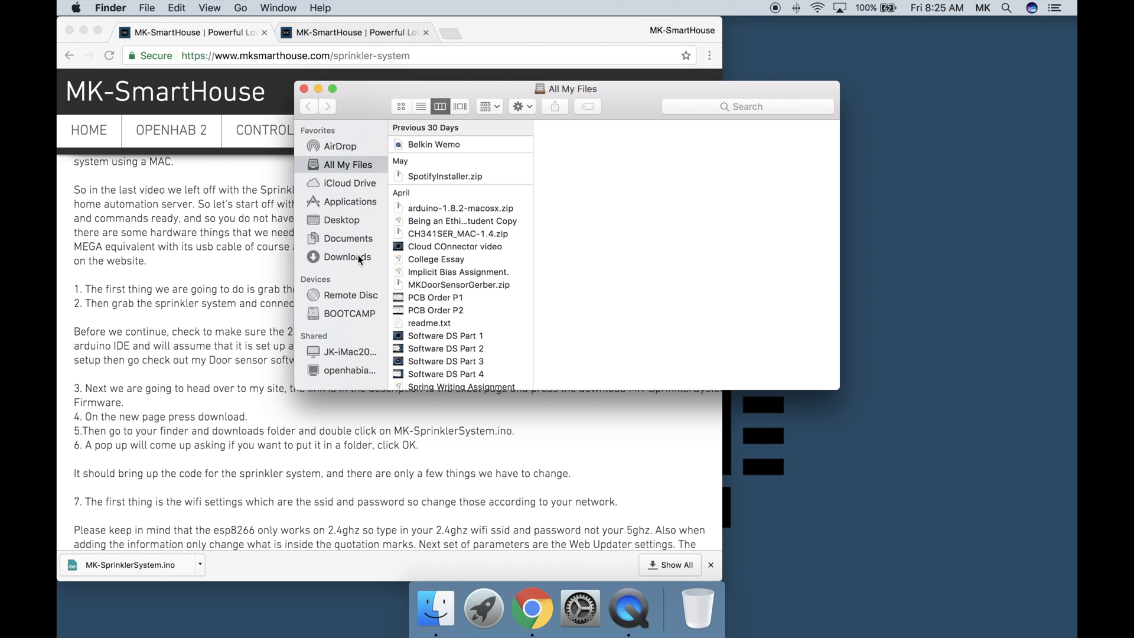
# Open MK-SprinklerSystem.ino from Downloads and accept moving it into its own sketch folder
pyautogui.click(348, 257)
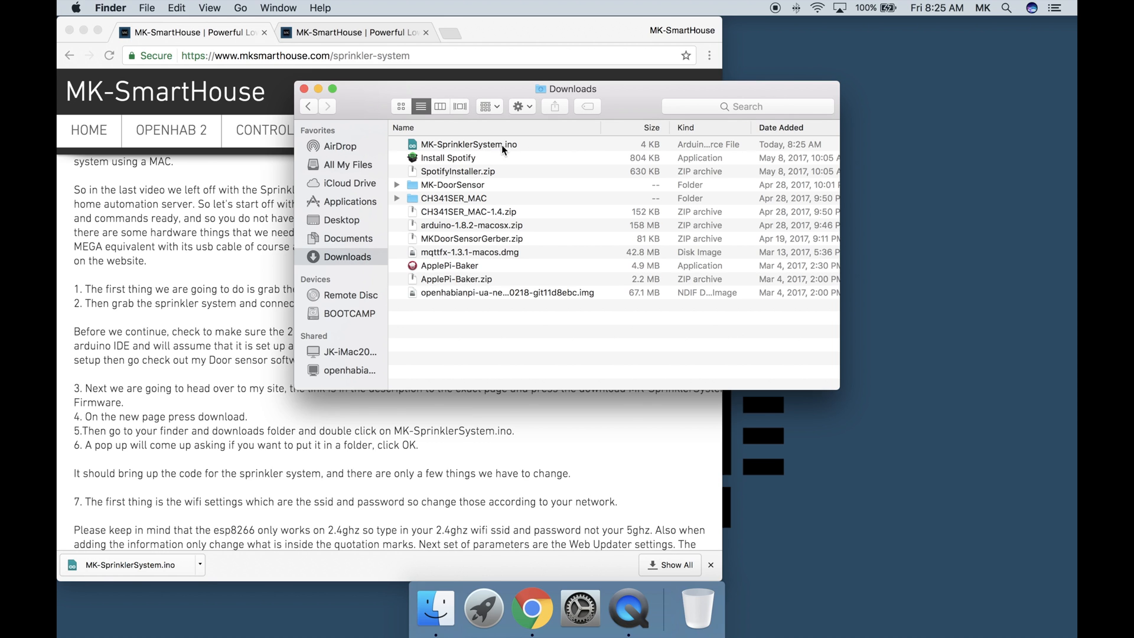
pyautogui.click(469, 144)
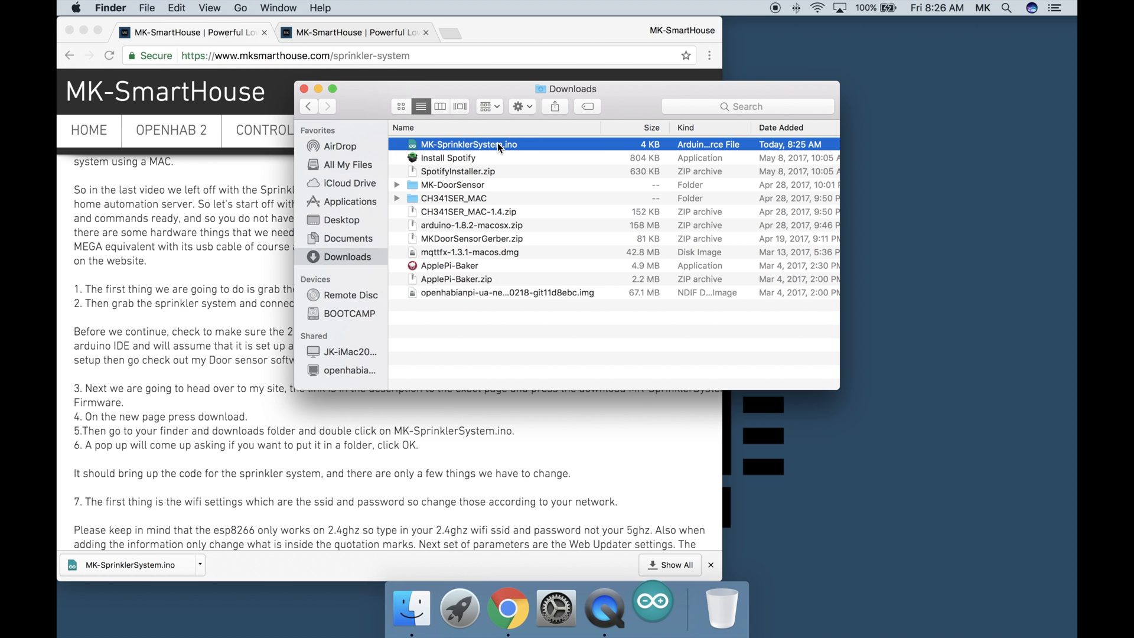
pyautogui.doubleClick(469, 144)
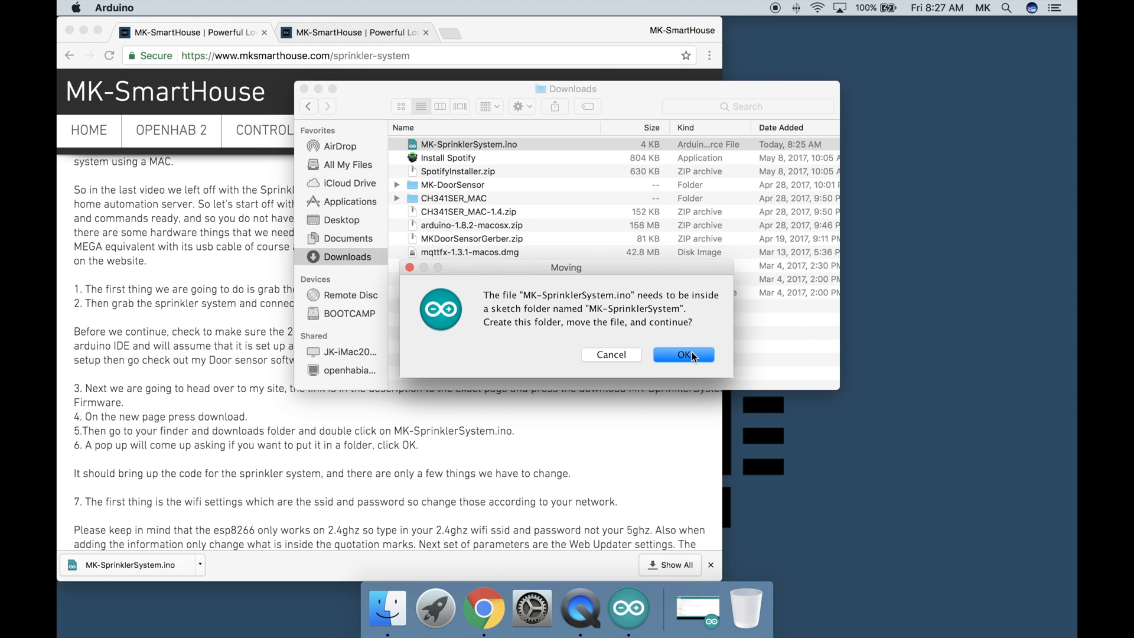
pyautogui.click(683, 355)
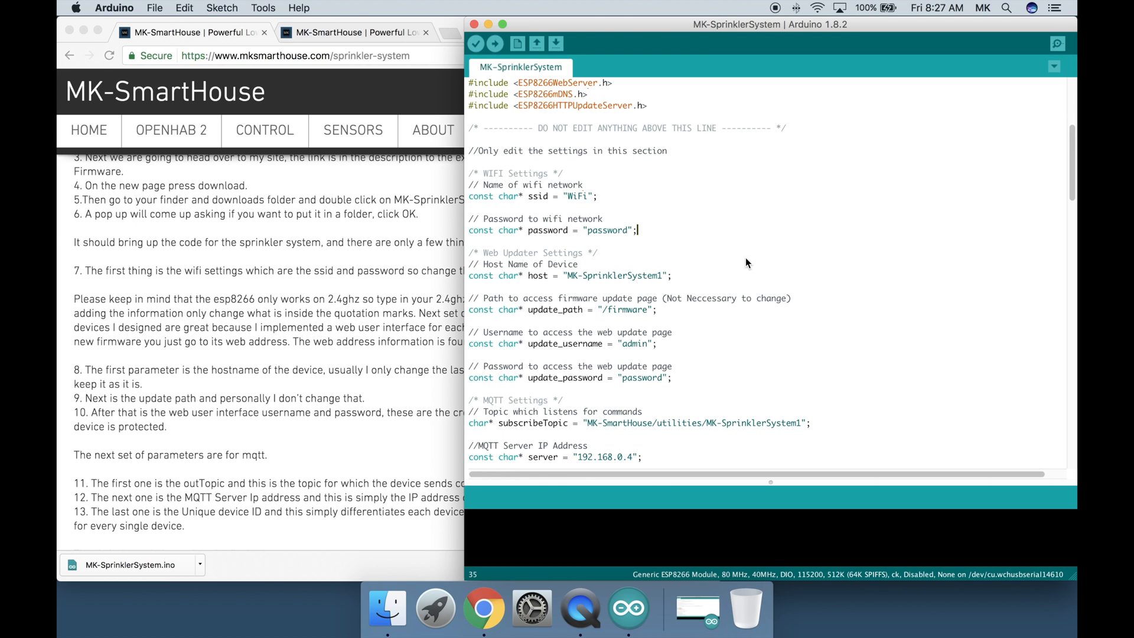
pyautogui.moveTo(752, 280)
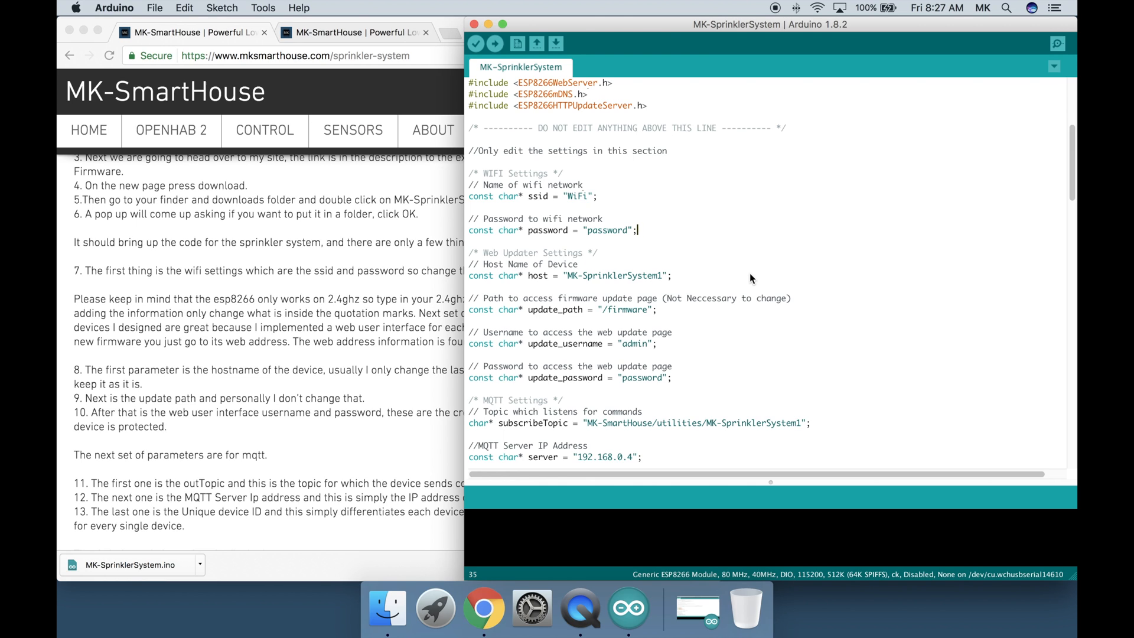
pyautogui.moveTo(700, 281)
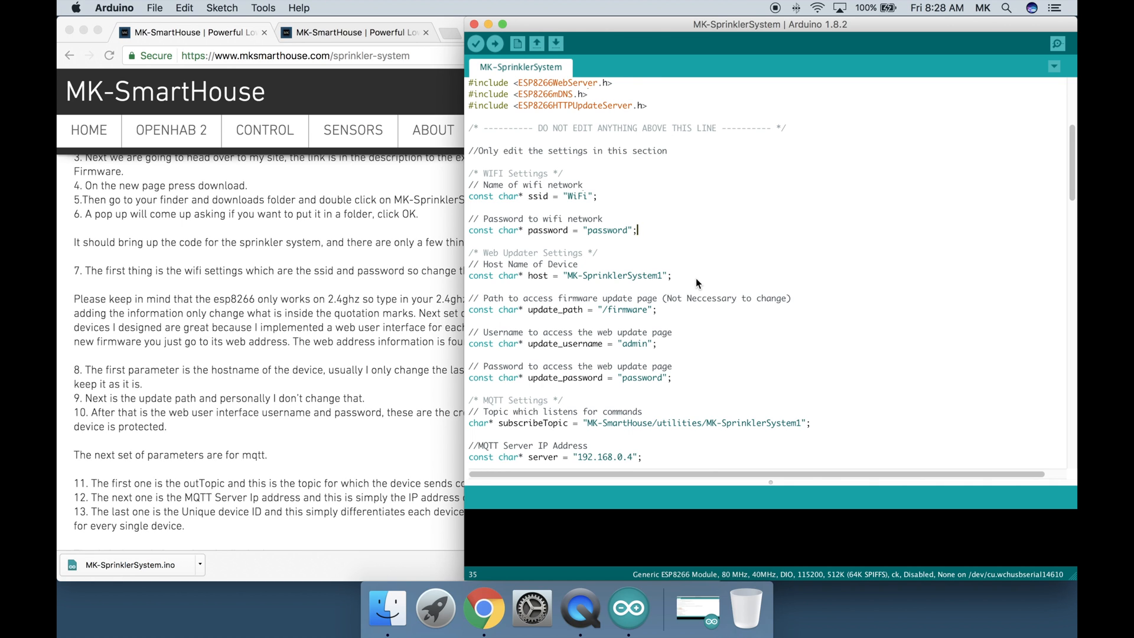
# Scroll through the sketch's WiFi, web updater, MQTT and device ID settings
pyautogui.scroll(-3)
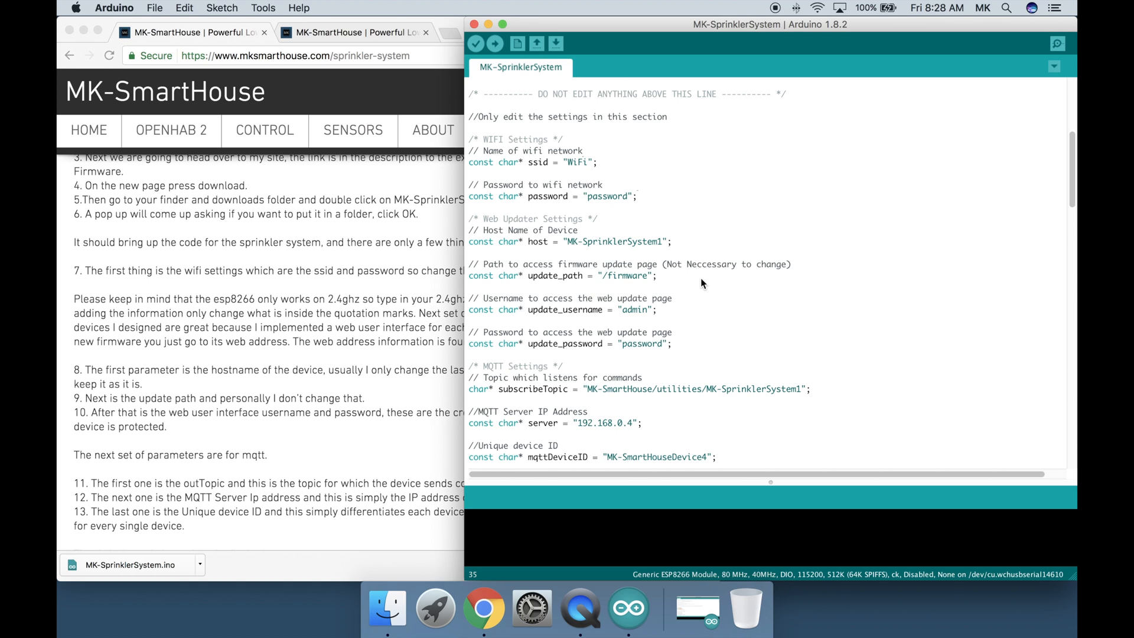
pyautogui.scroll(-3)
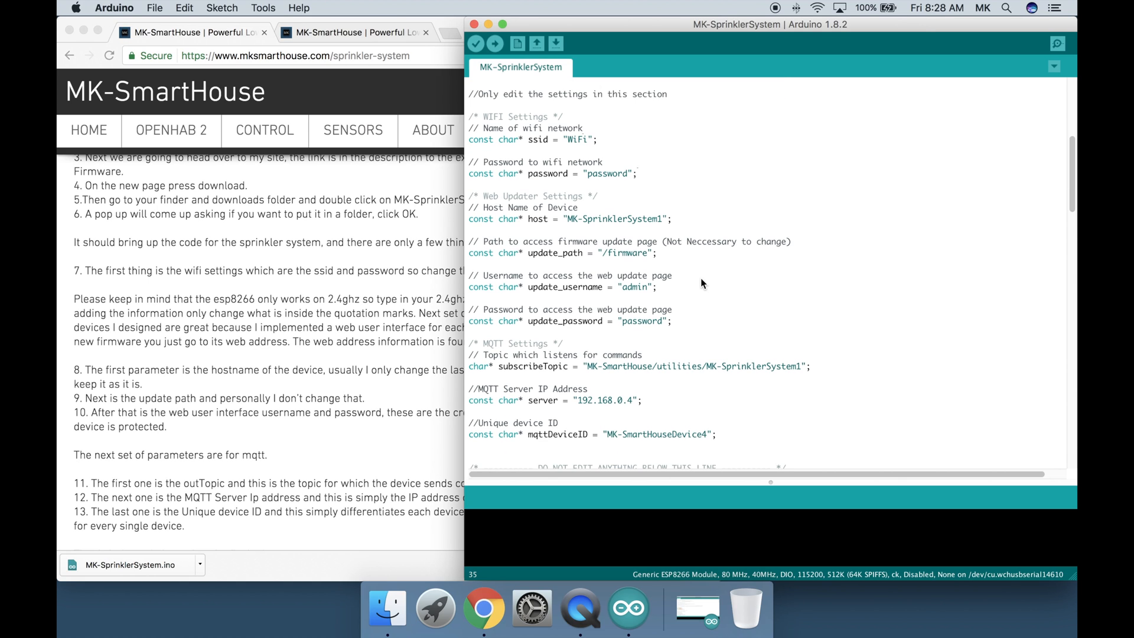
pyautogui.moveTo(739, 445)
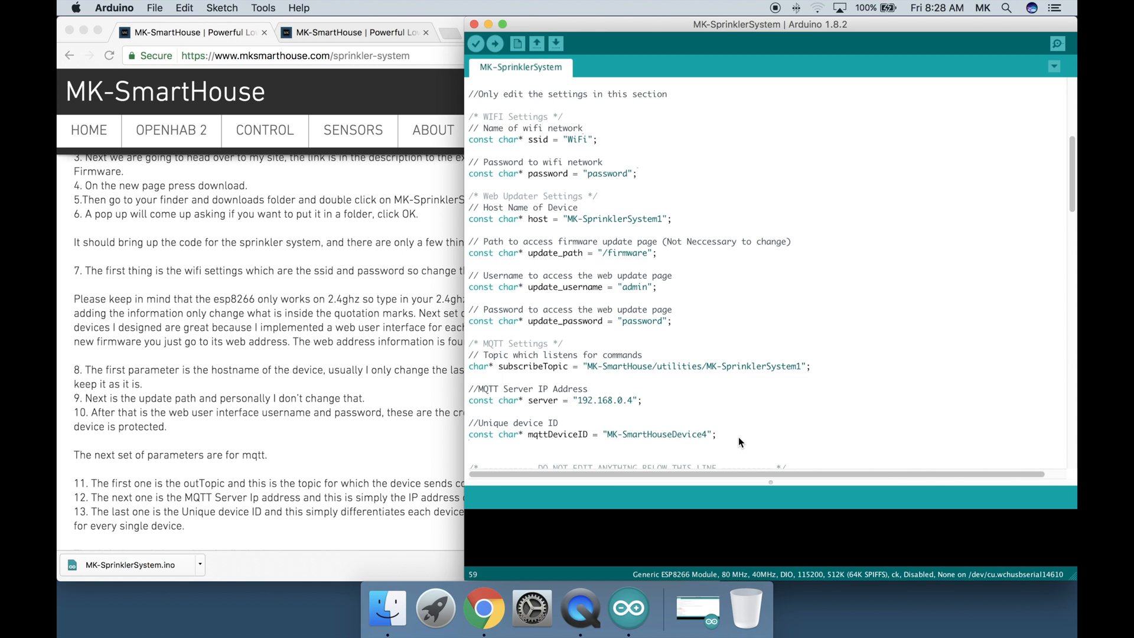
pyautogui.click(468, 445)
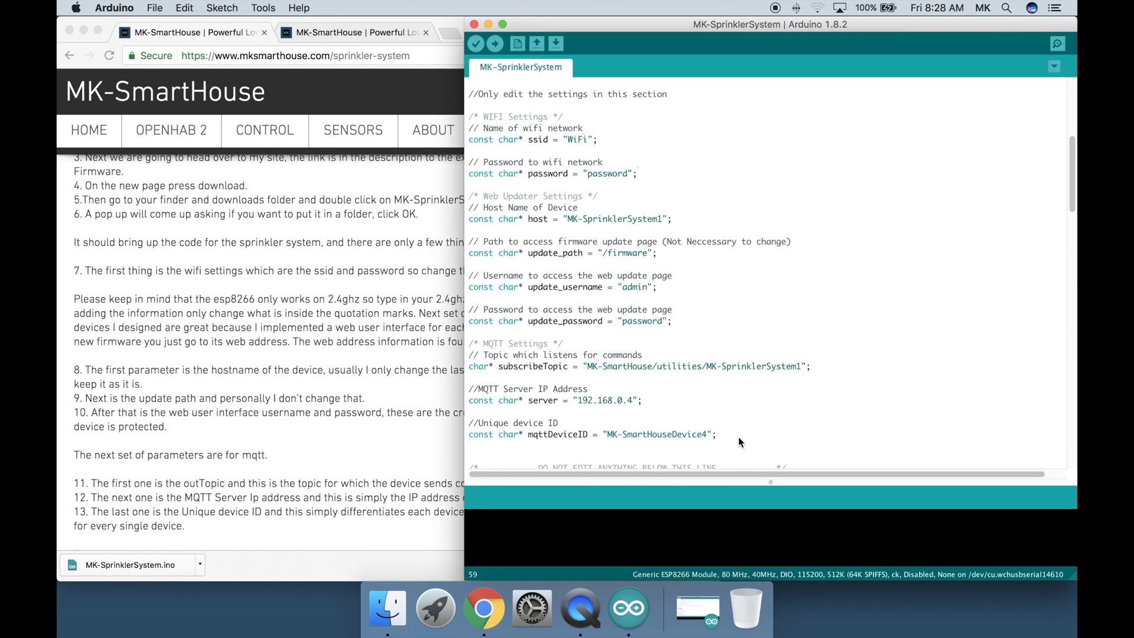
pyautogui.click(468, 445)
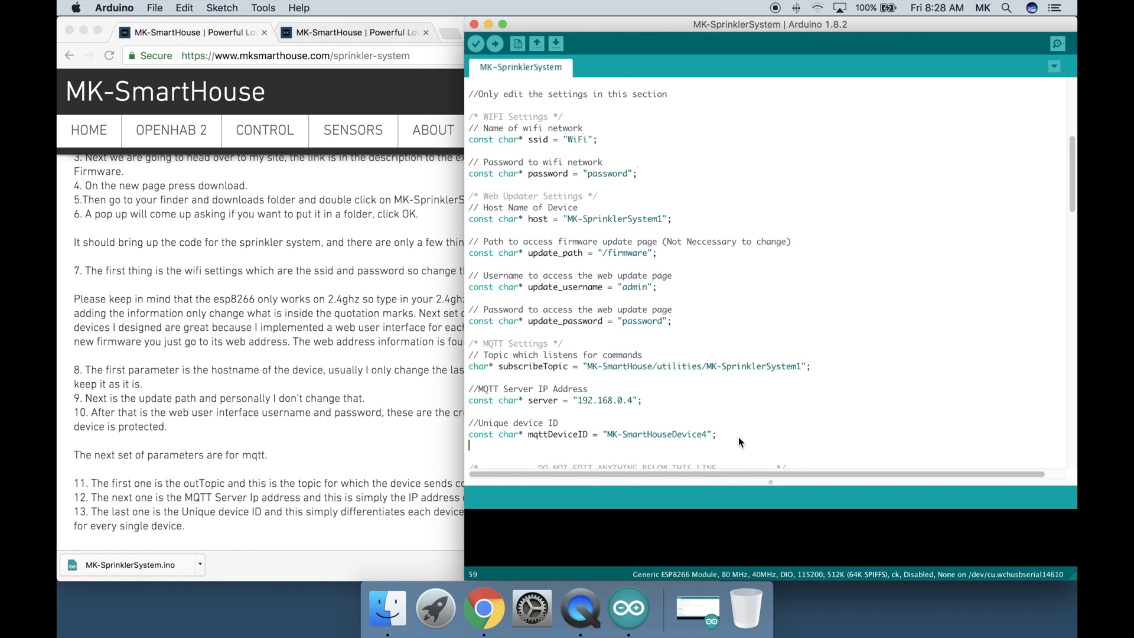
pyautogui.scroll(-3)
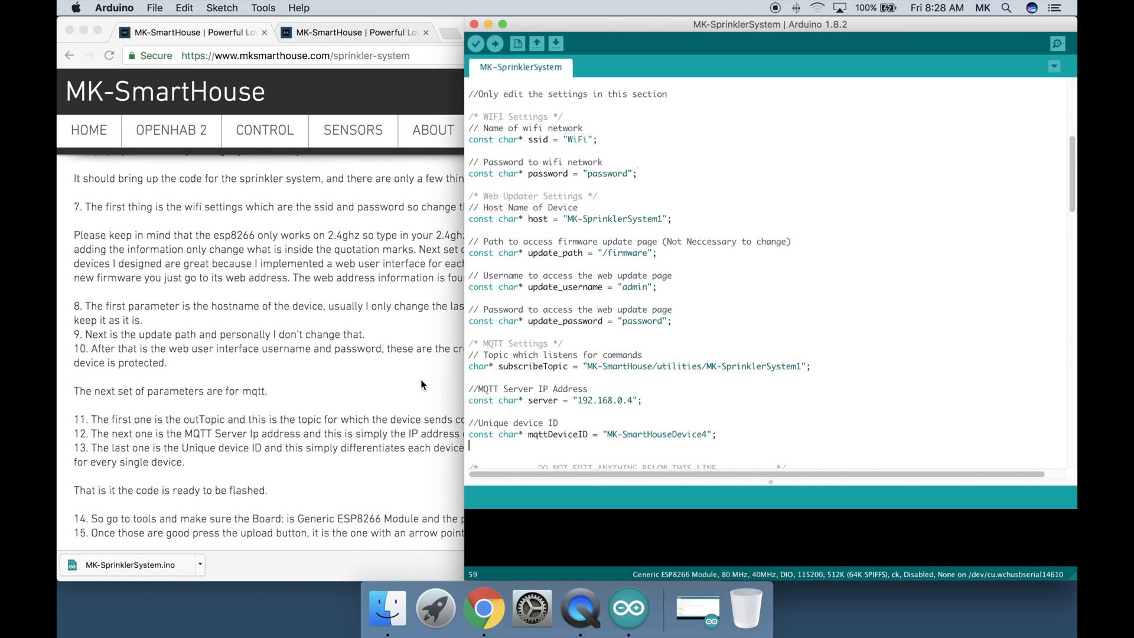
pyautogui.scroll(-3)
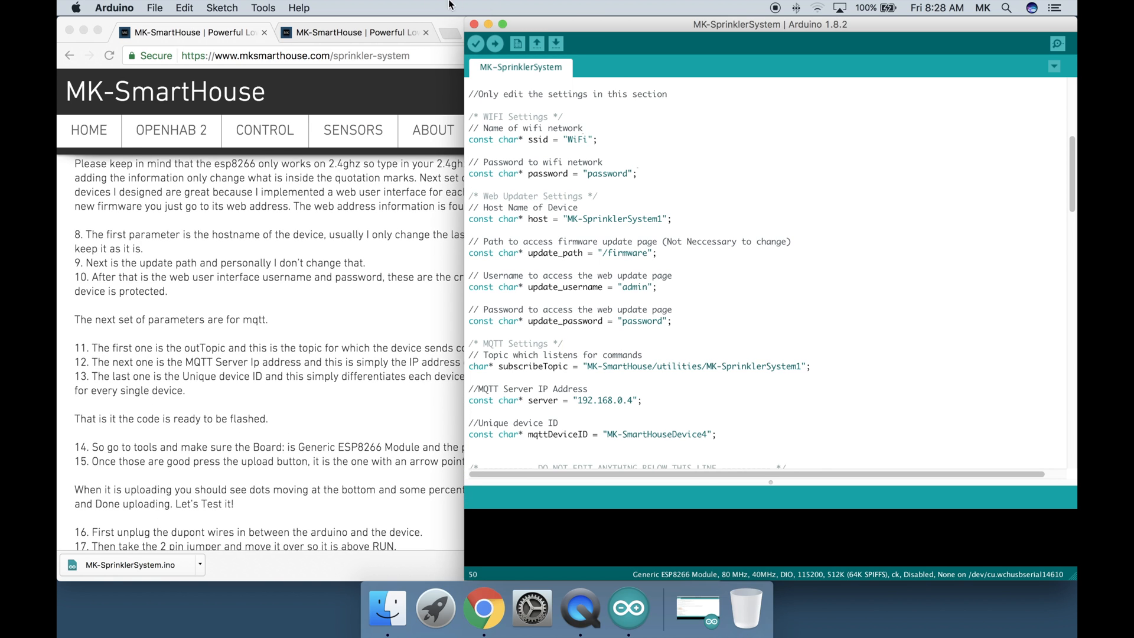
# Select port /dev/cu.wchusbserial146440 and upload the firmware to the board
pyautogui.click(262, 8)
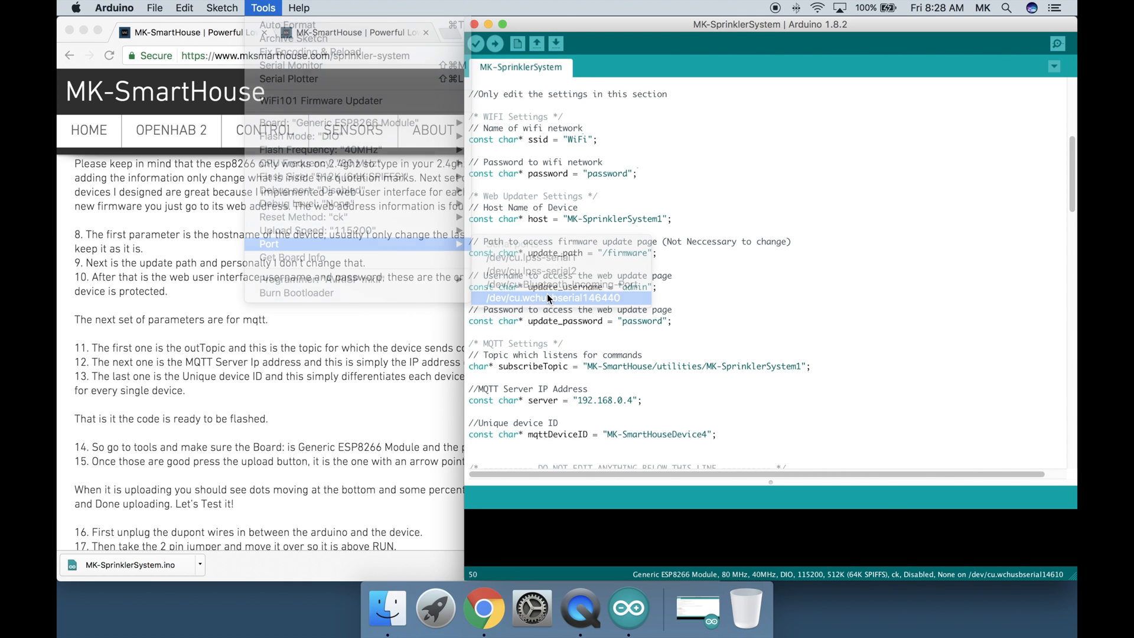
pyautogui.click(554, 297)
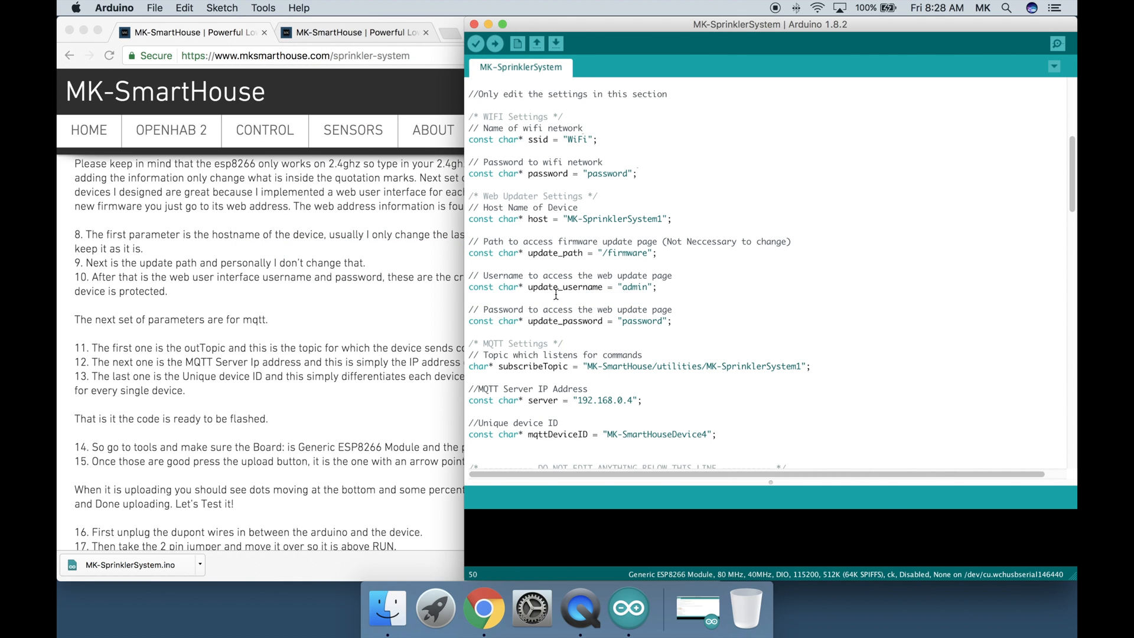
pyautogui.moveTo(496, 44)
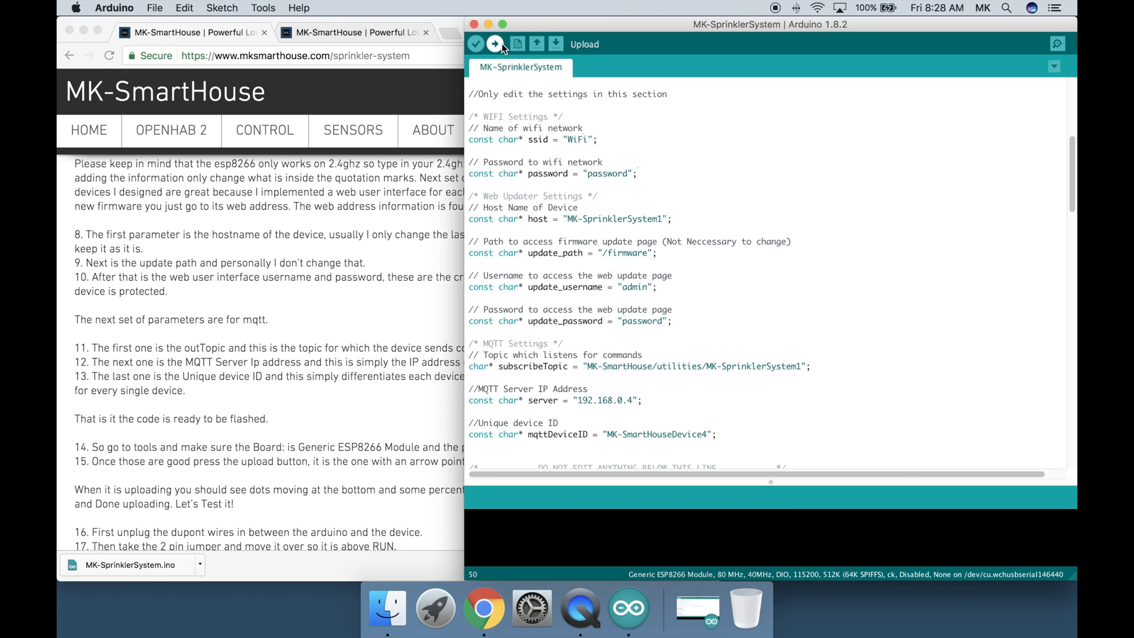
pyautogui.click(495, 45)
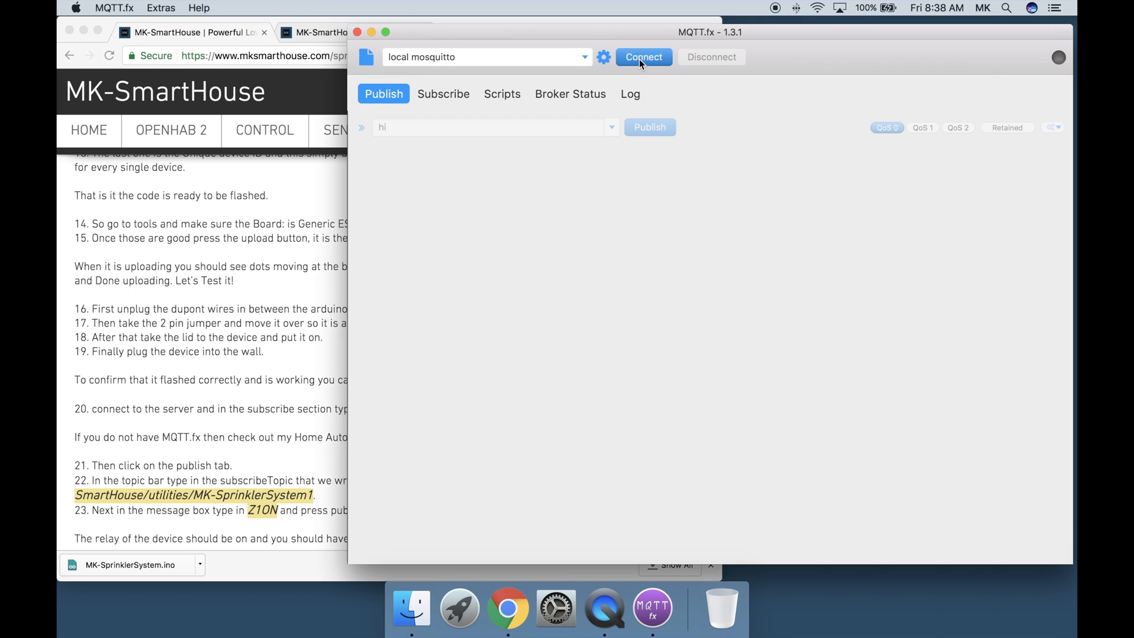
# Connect to local mosquitto, subscribe to the # topic, and return to Publish
pyautogui.click(442, 93)
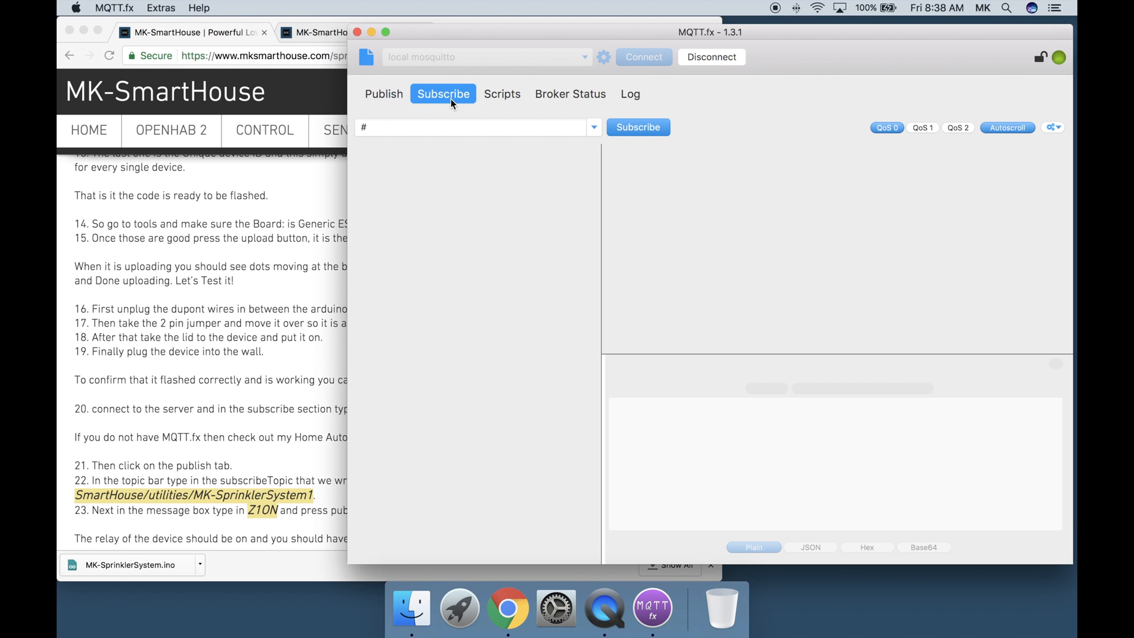
pyautogui.click(638, 128)
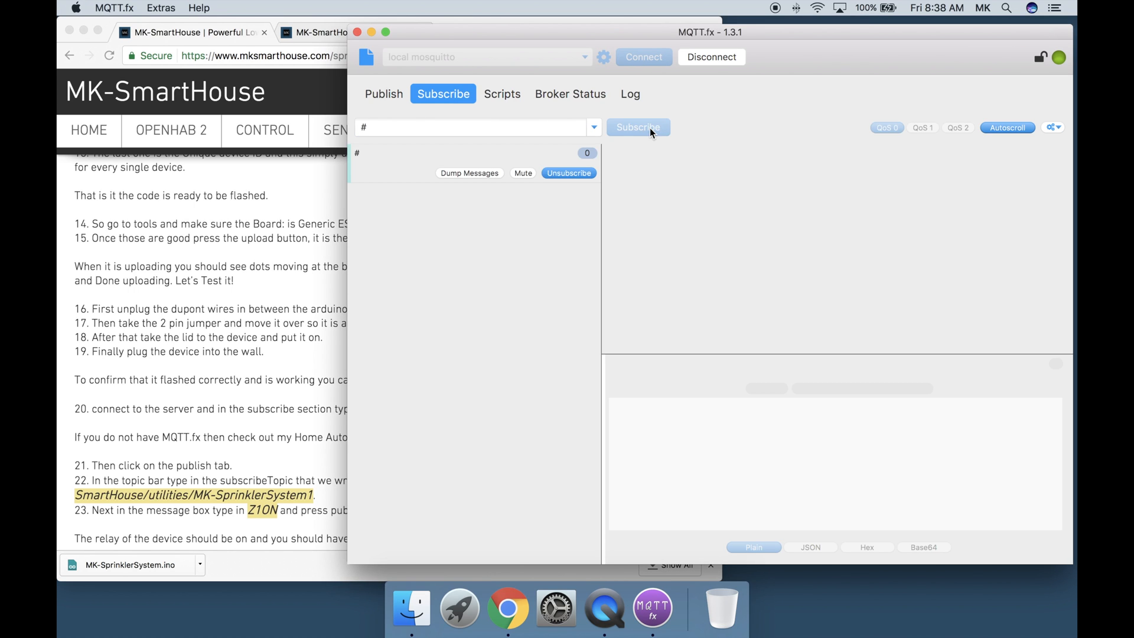
pyautogui.moveTo(403, 107)
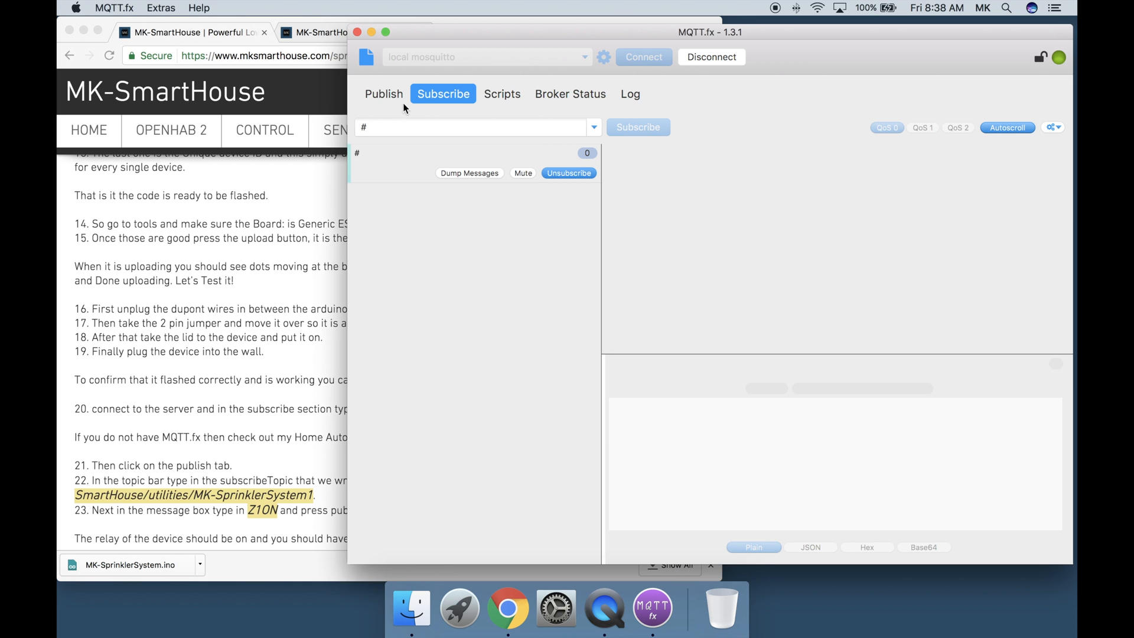
pyautogui.click(384, 93)
pyautogui.write('h')
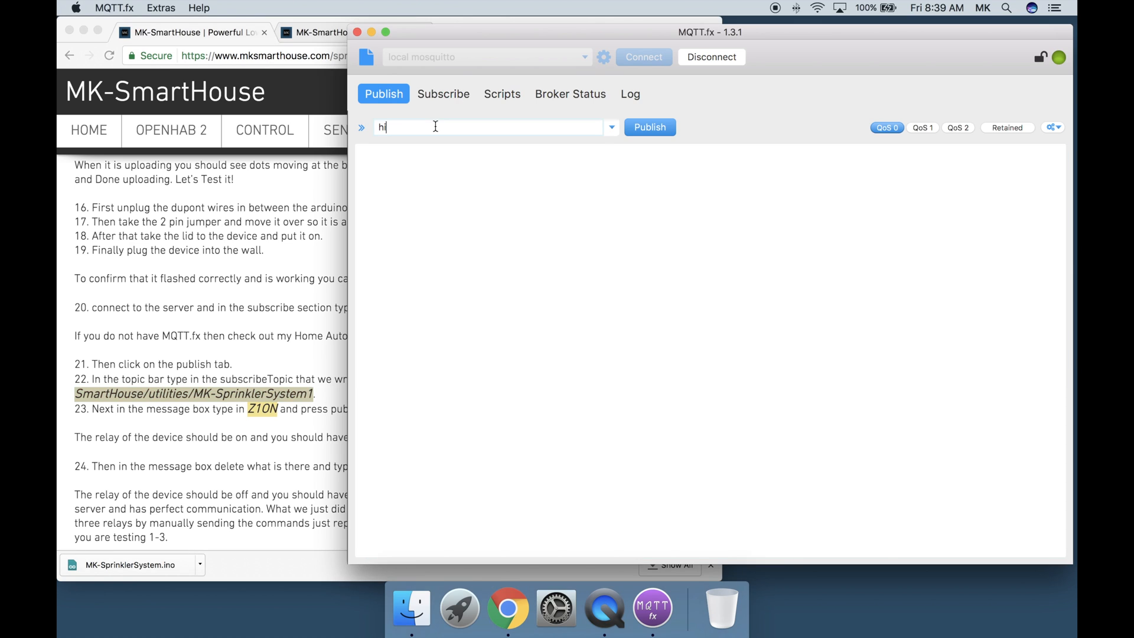
# Publish zone on/off commands through Z3ON to MK-SmartHouse/utilities/MK-SprinklerSystem1
pyautogui.write('MK-SmartHouse/utilities/MK-SprinklerSystem1')
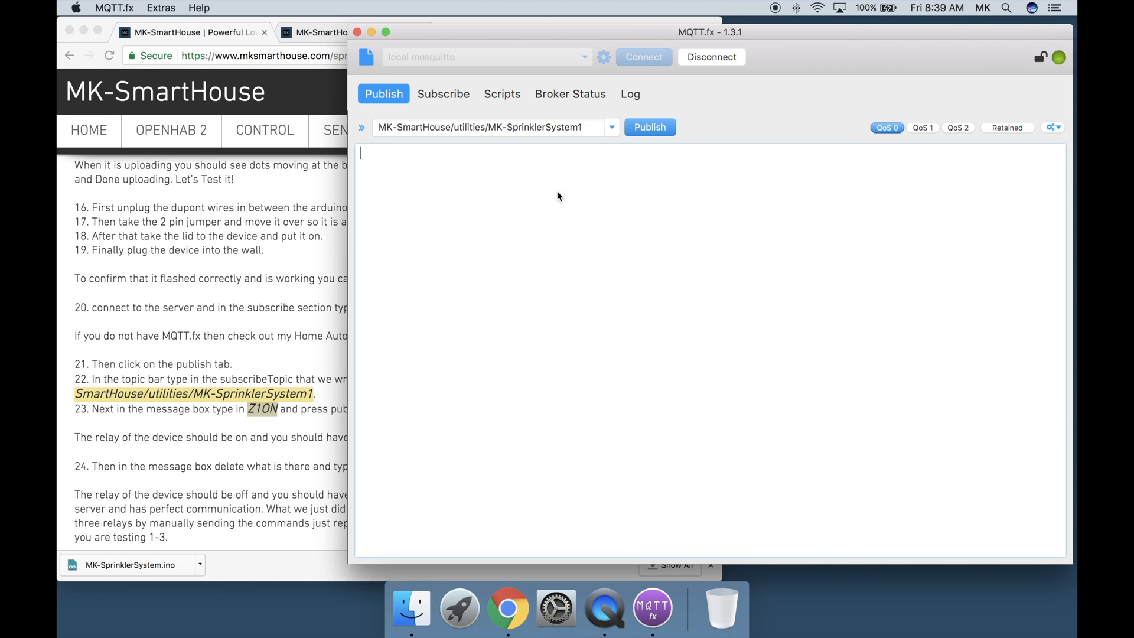
pyautogui.write('Z1ON')
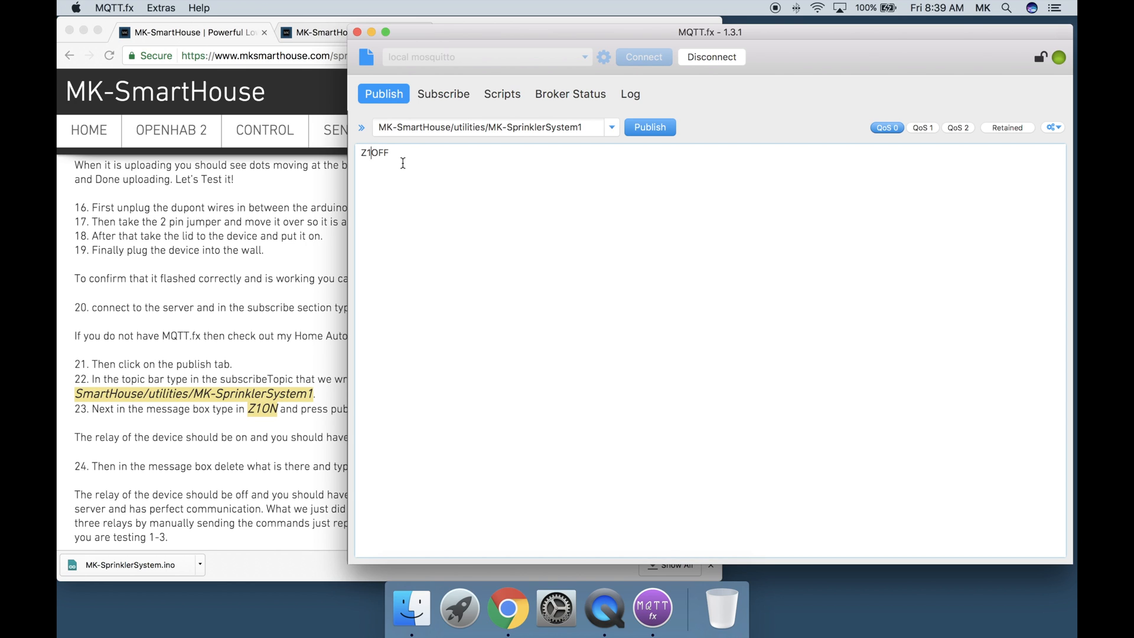
pyautogui.write('Z2OFF')
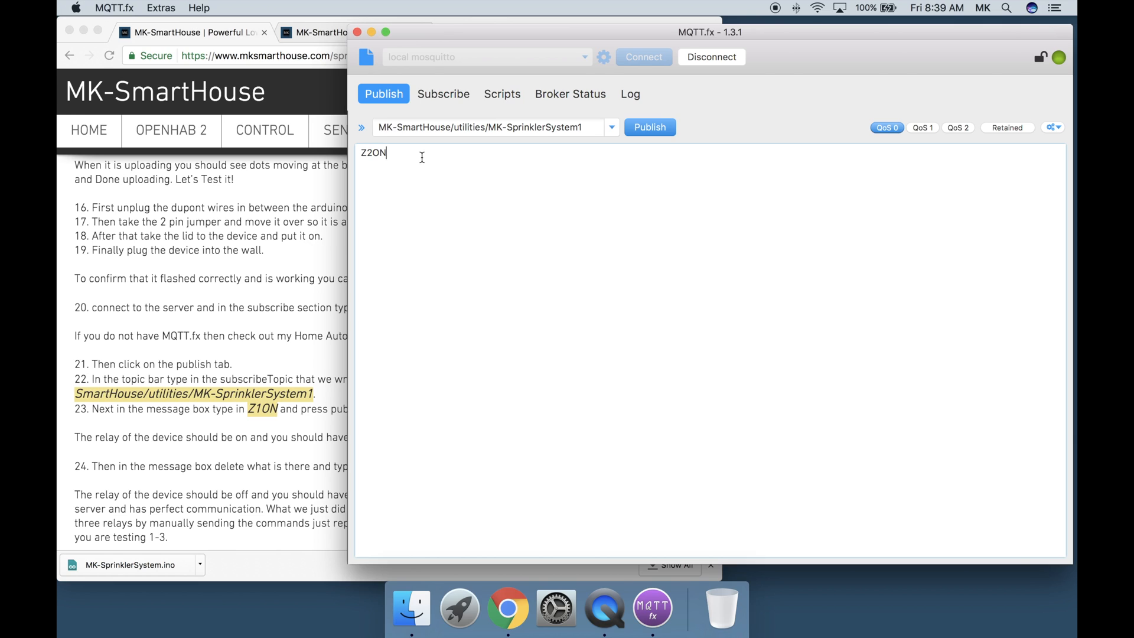
pyautogui.moveTo(491, 163)
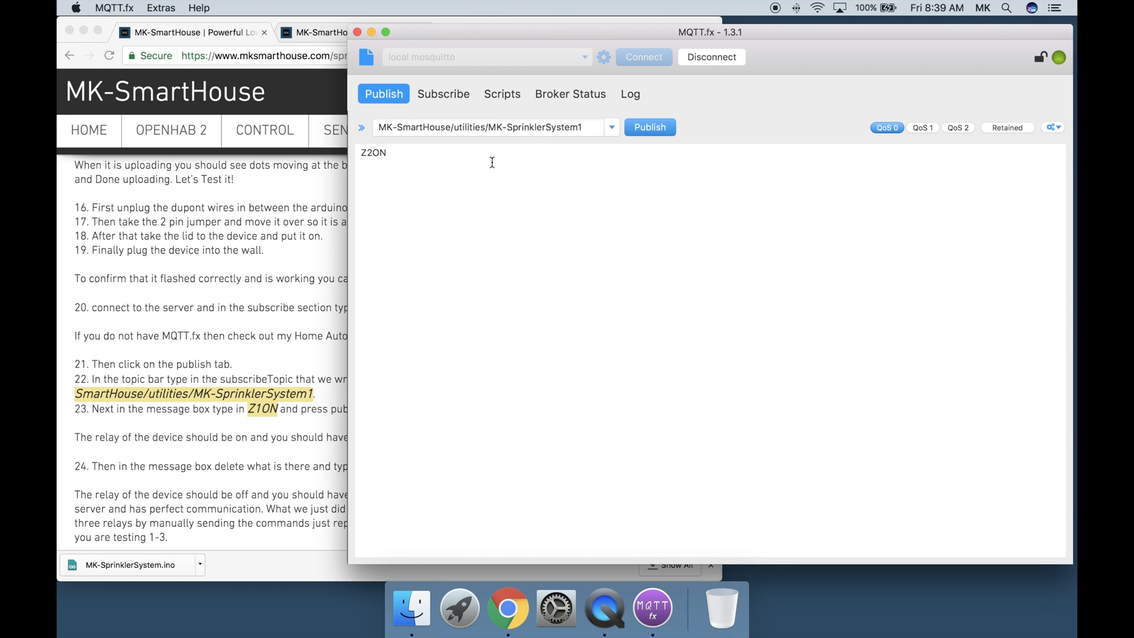
pyautogui.moveTo(403, 155)
pyautogui.write('FF')
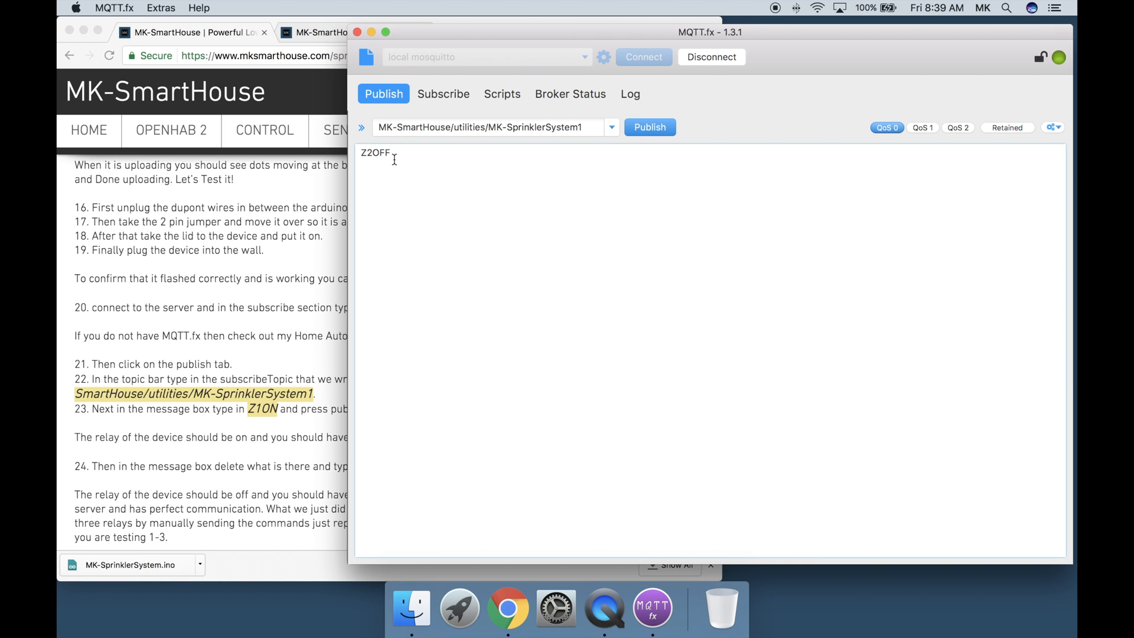
pyautogui.press('Backspace')
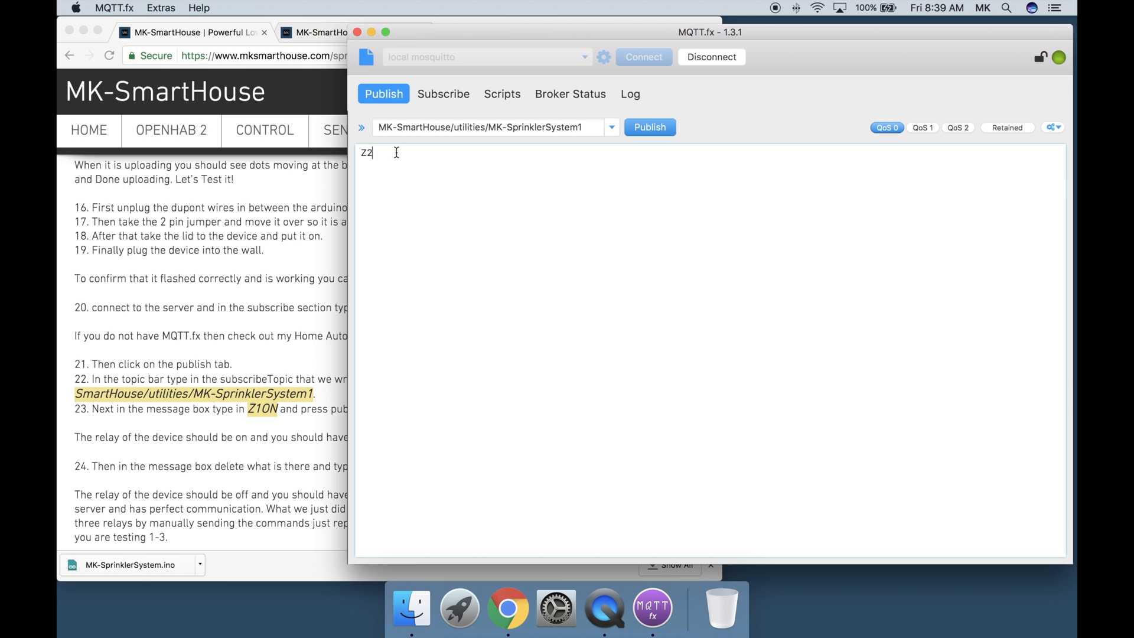
pyautogui.write('30')
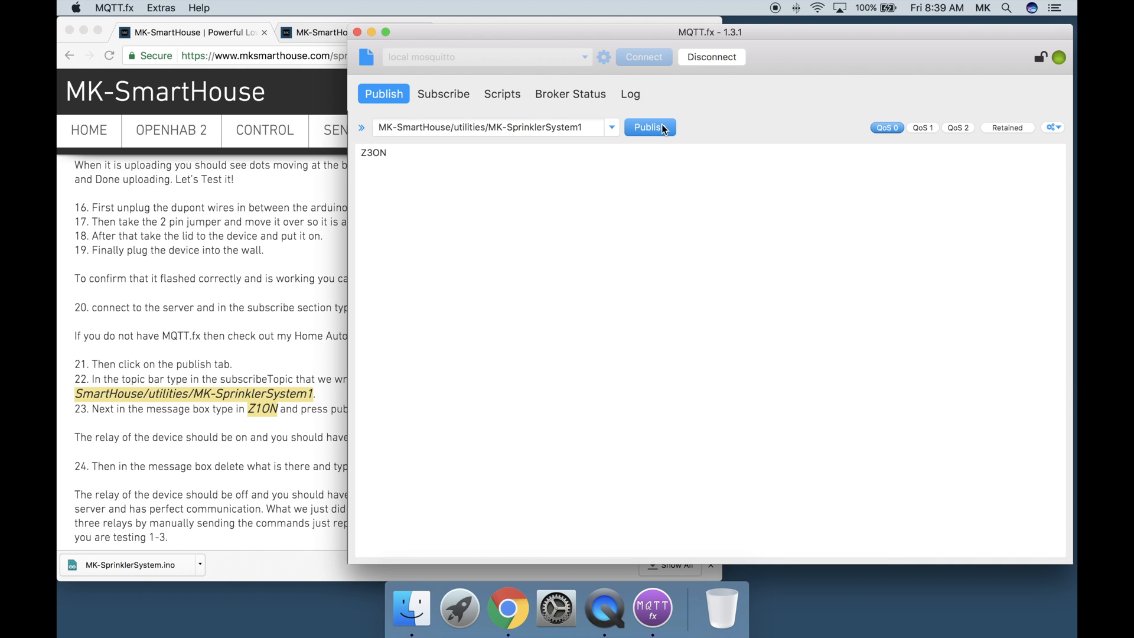
pyautogui.press('backspace')
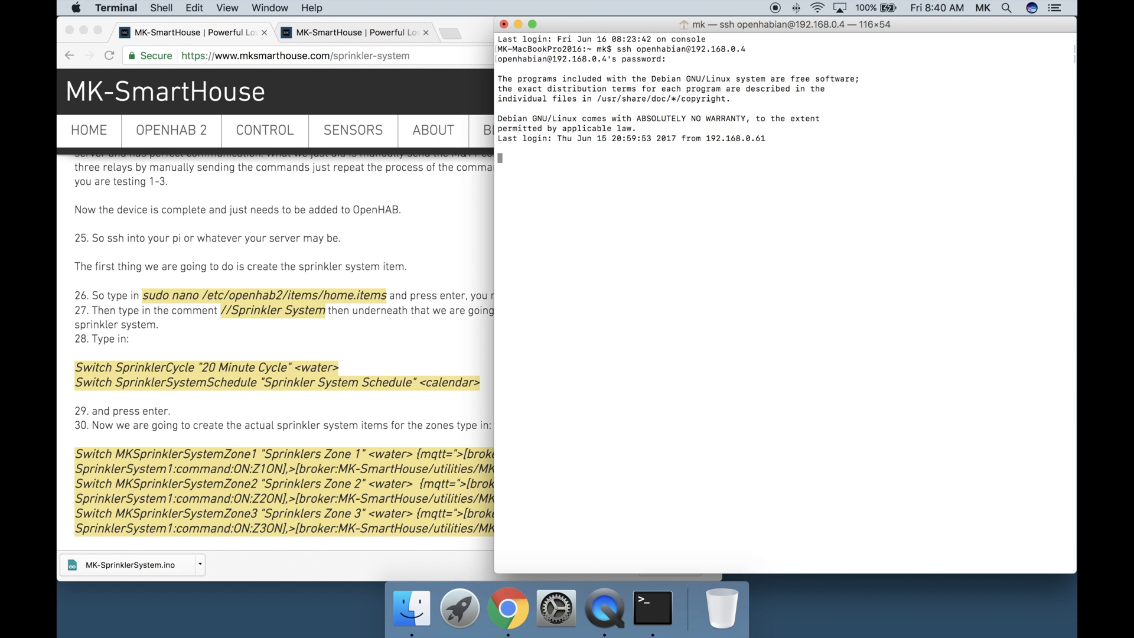
pyautogui.press('Return')
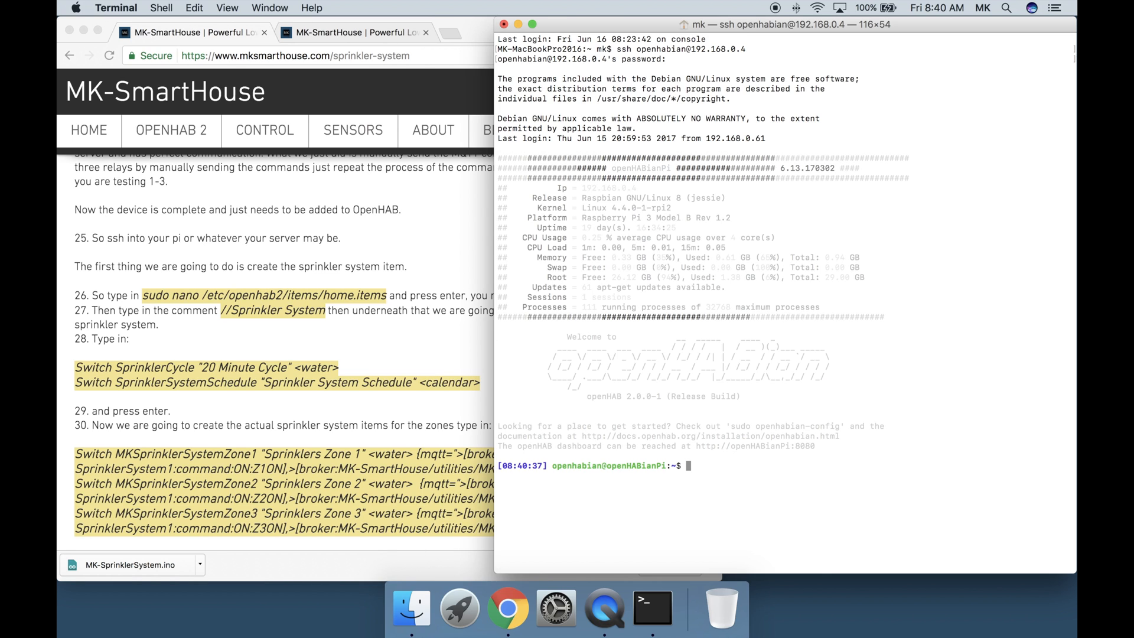
pyautogui.moveTo(802, 400)
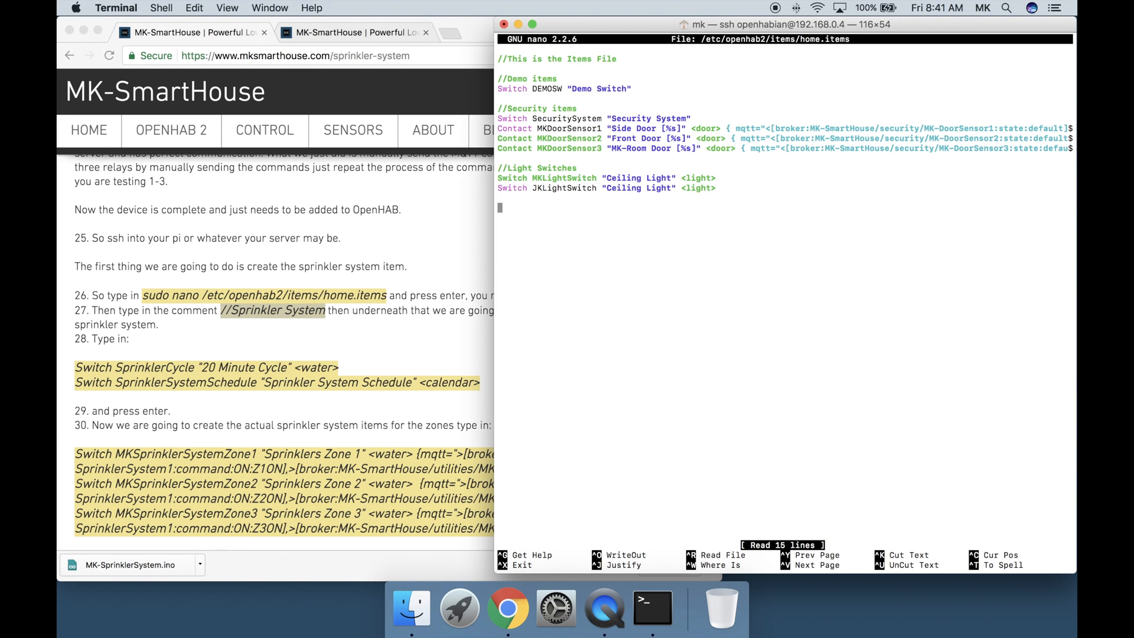
# Type the //Sprinkler System comment plus SprinklerCycle and SprinklerSystemSchedule Switch lines
pyautogui.write('//Sprinkler System')
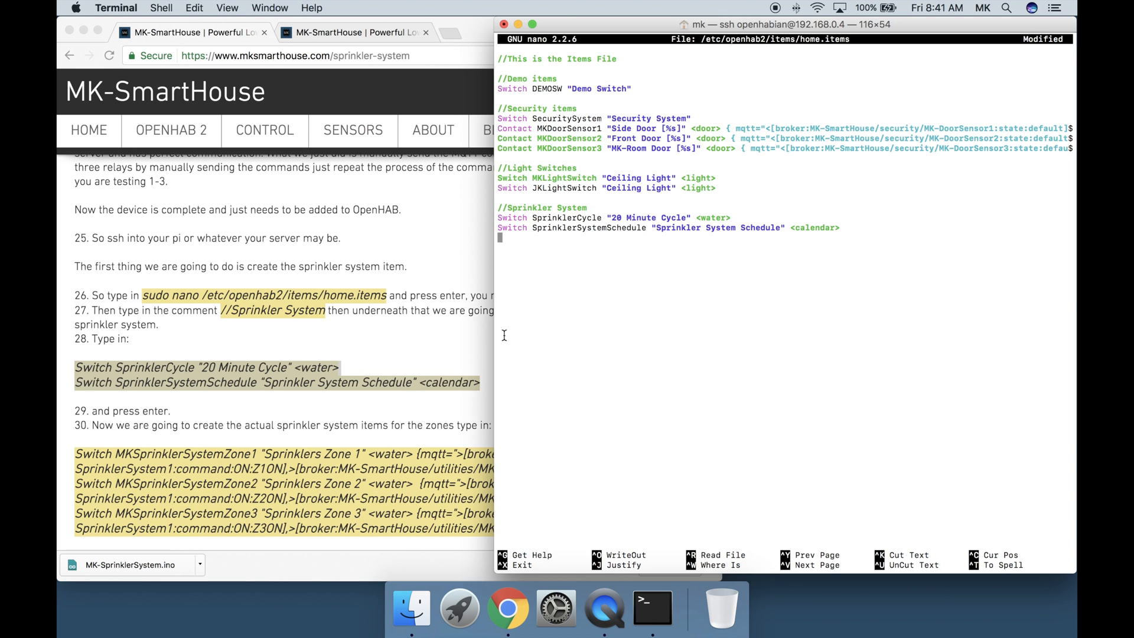
pyautogui.moveTo(476, 340)
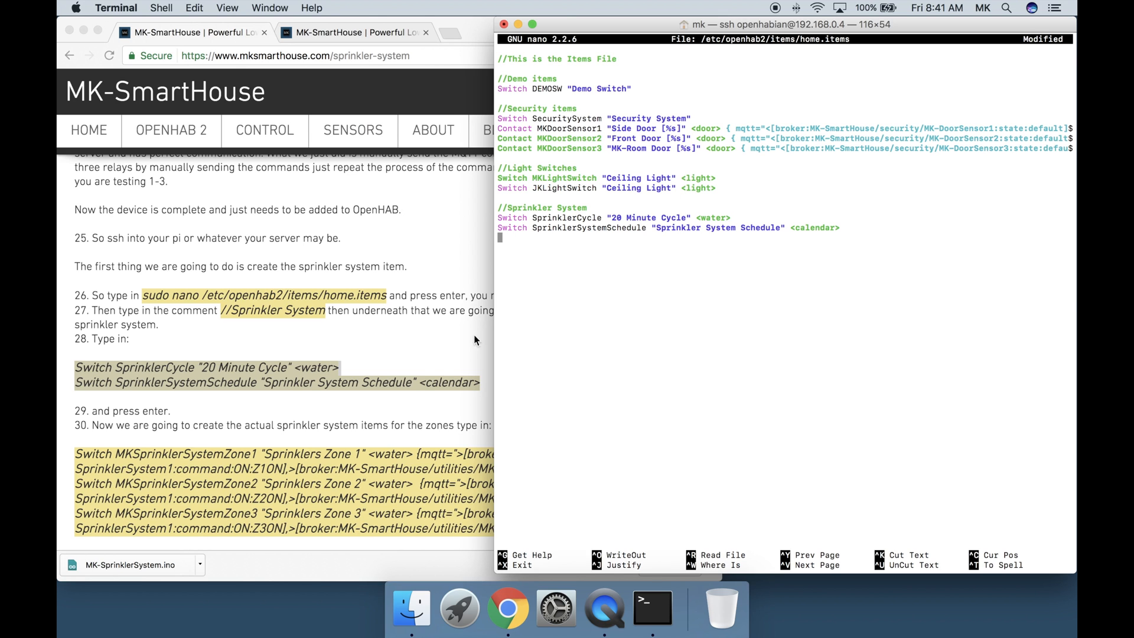
pyautogui.scroll(-3)
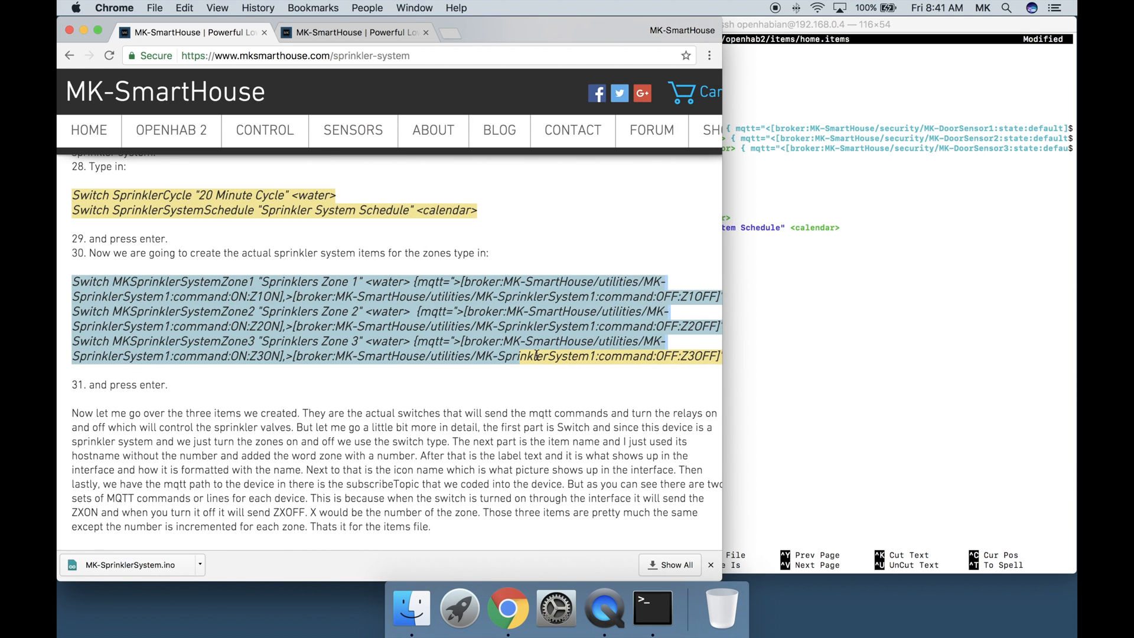
# Add the three MKSprinklerSystemZone Switch lines to home.items, then save and exit nano
pyautogui.hscroll(3)
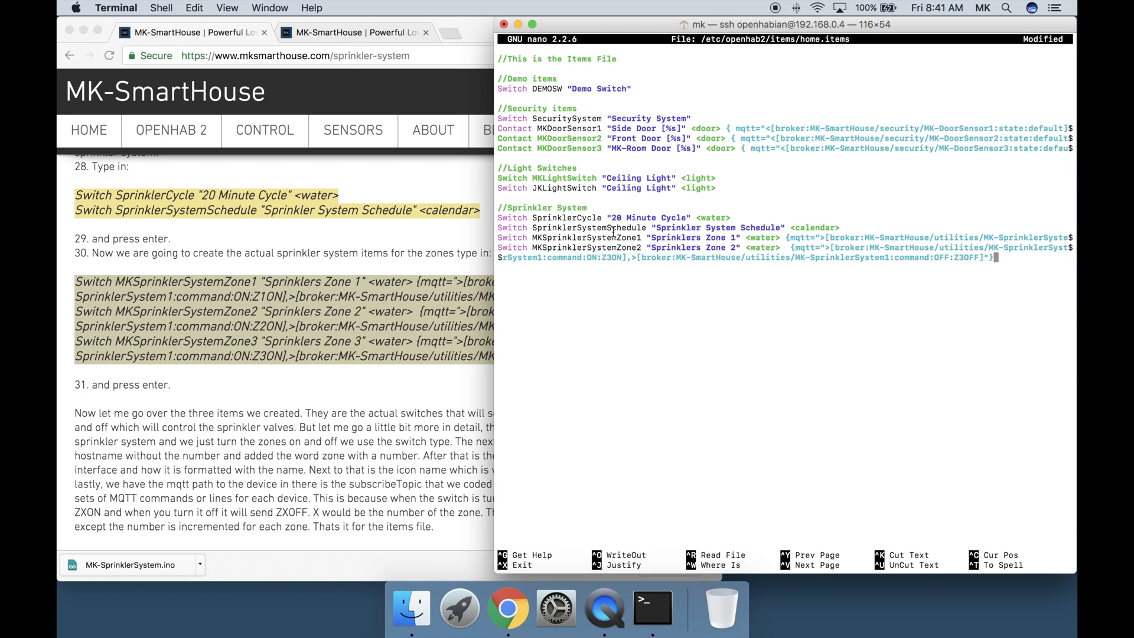
pyautogui.moveTo(863, 305)
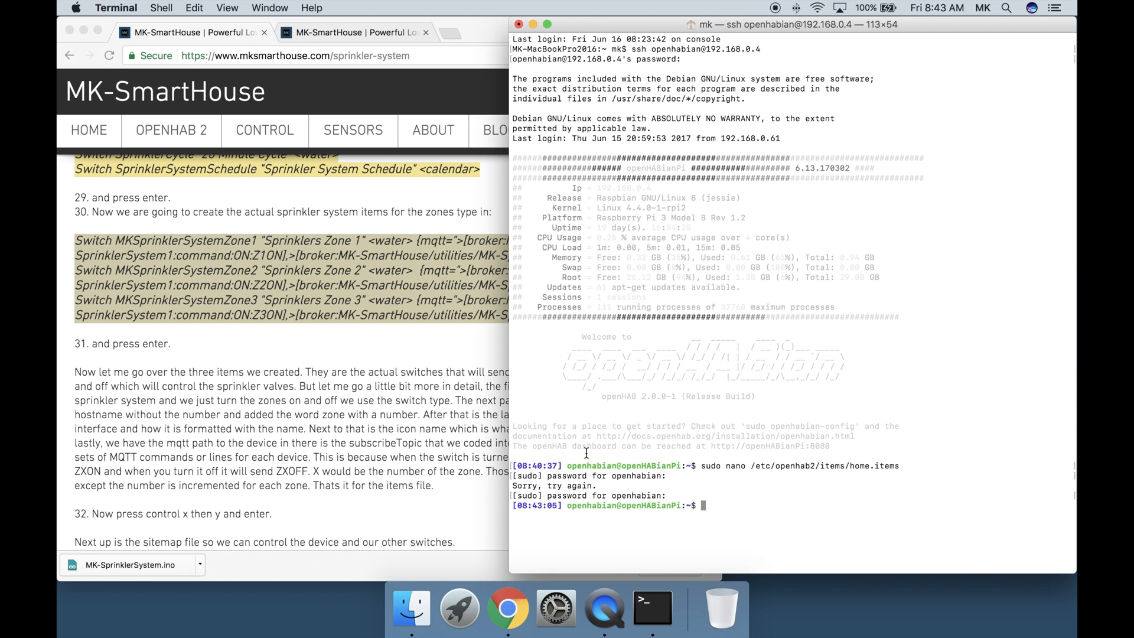
pyautogui.click(289, 290)
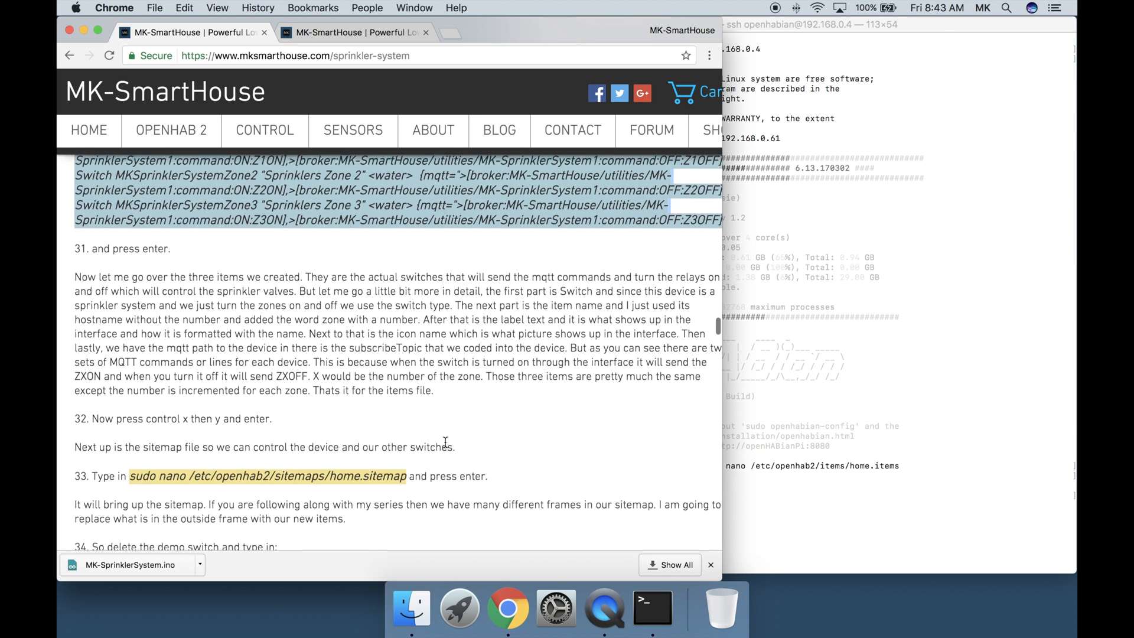
pyautogui.scroll(-3)
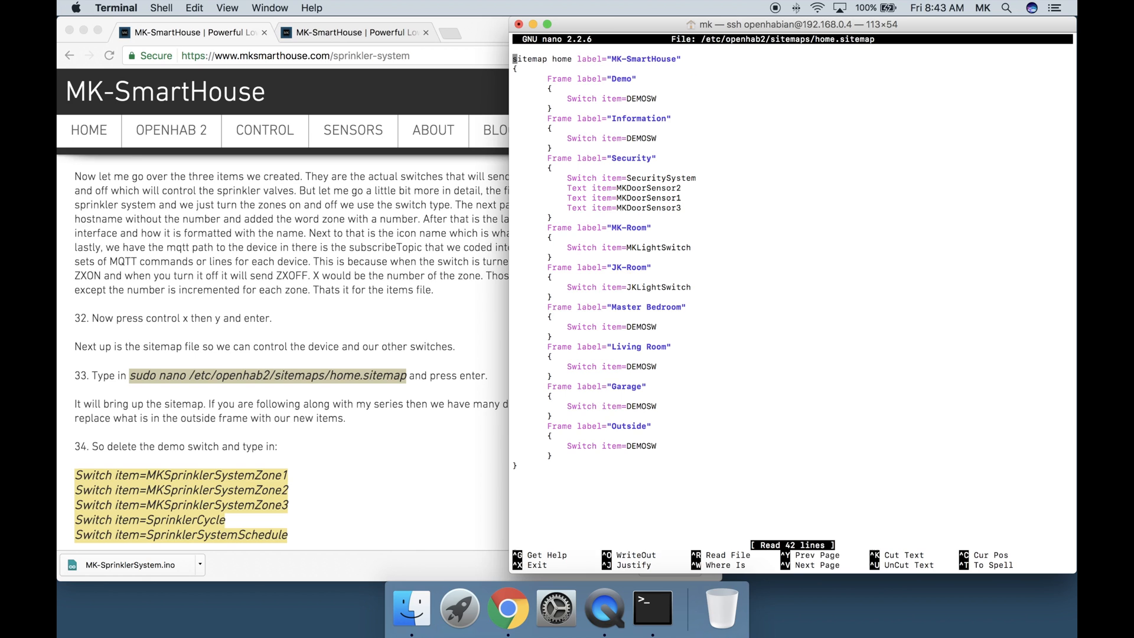
pyautogui.moveTo(538, 390)
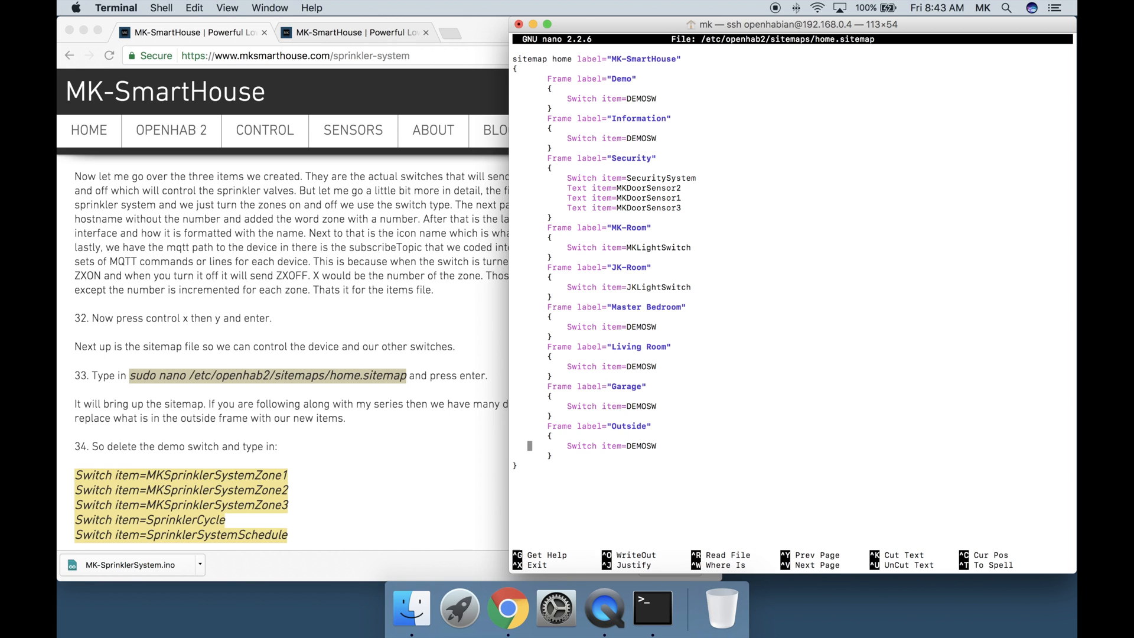
# Swap the Outside frame's DEMOSW line for the five sprinkler Switch items and save
pyautogui.click(644, 446)
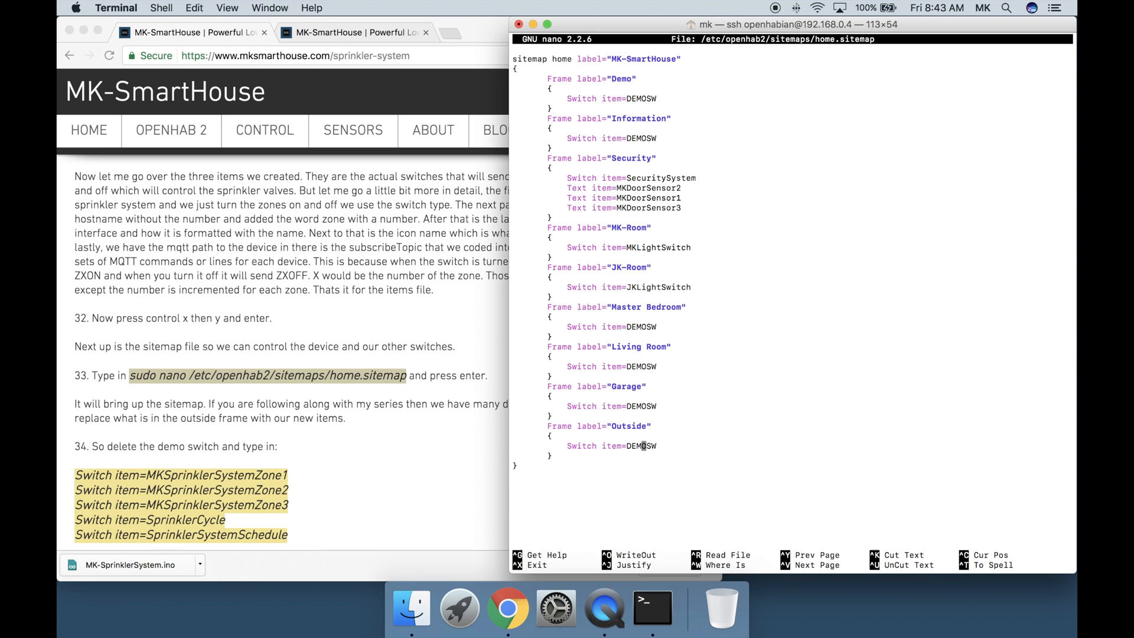
pyautogui.press('Backspace')
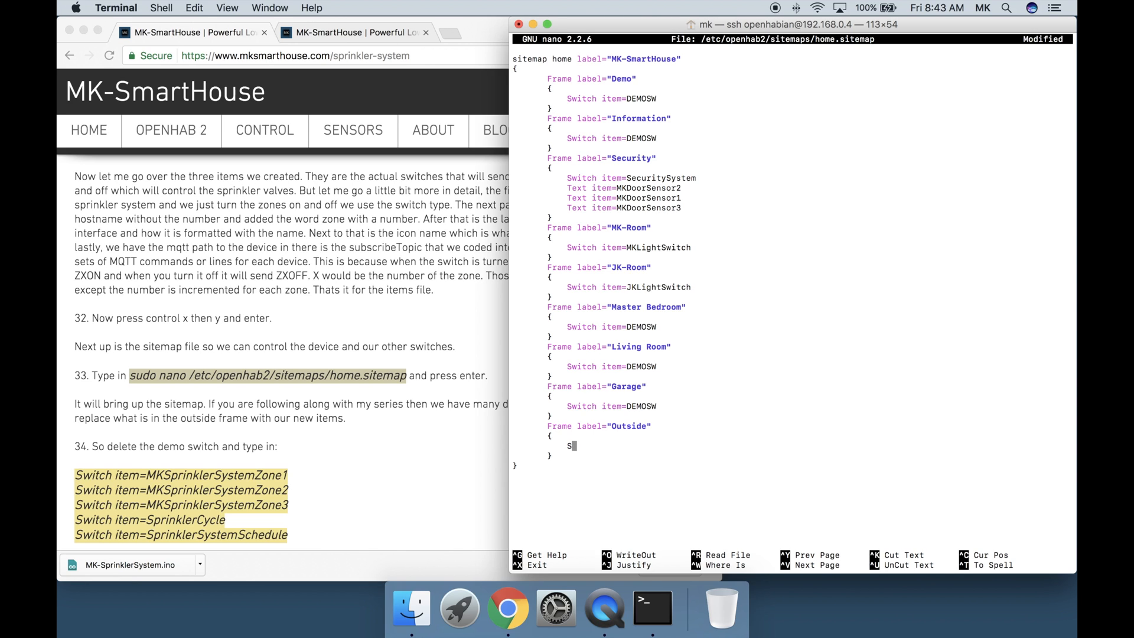
pyautogui.press('backspace')
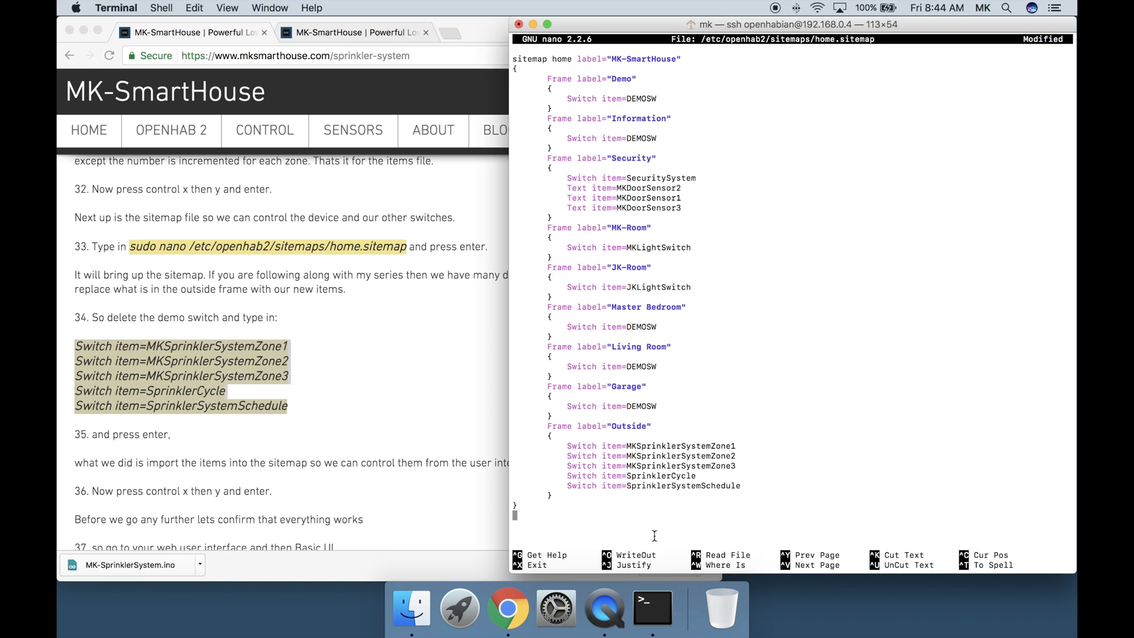
pyautogui.press('ctrl+x')
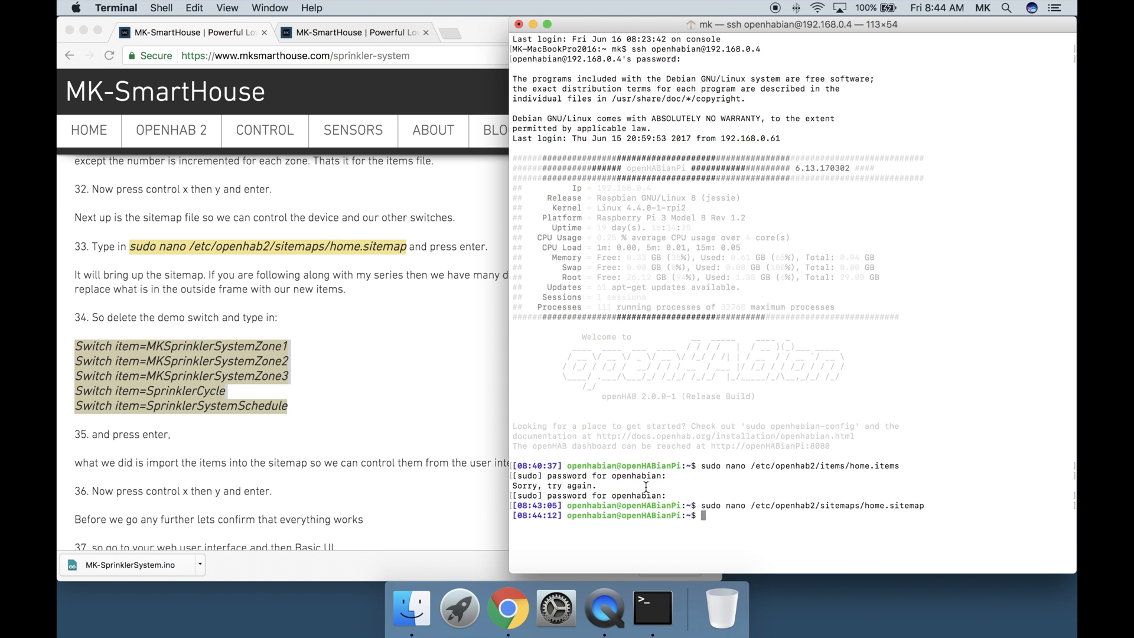
pyautogui.scroll(-3)
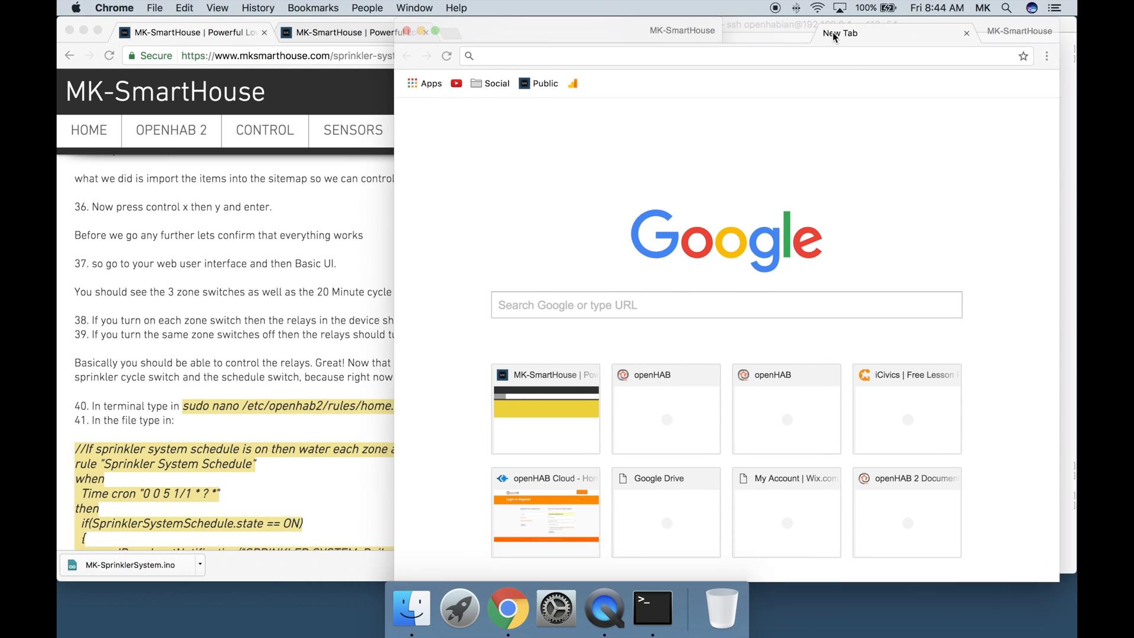
# Load openHAB at 192.168.0.4:8080 and scroll Basic UI to the Outside frame
pyautogui.write('192.168.0.4:8080/start/index')
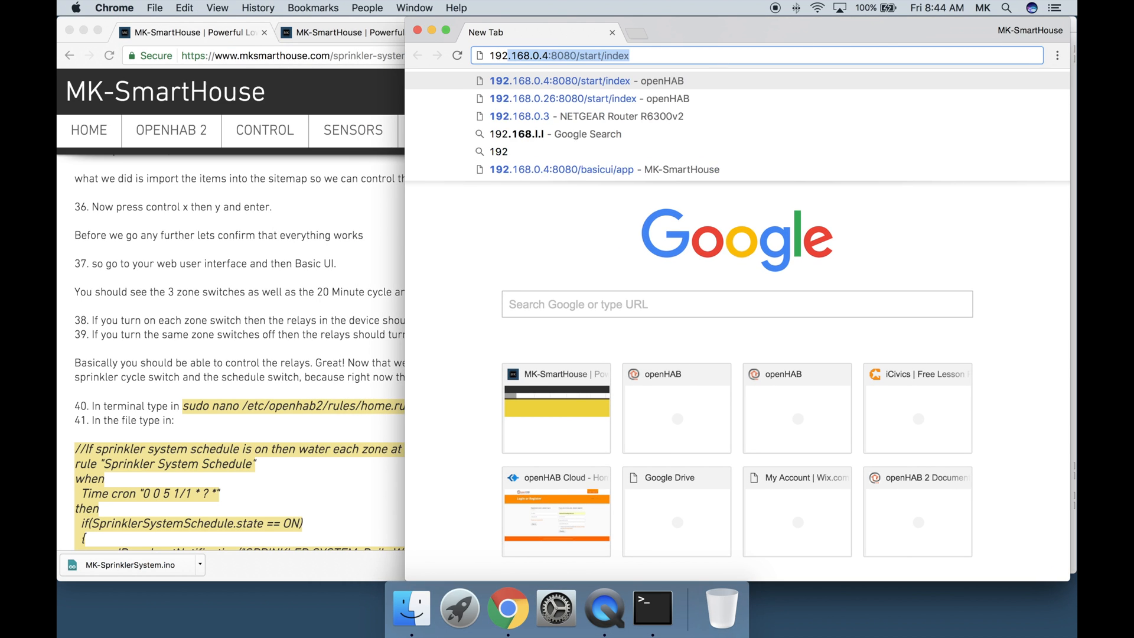
pyautogui.click(560, 80)
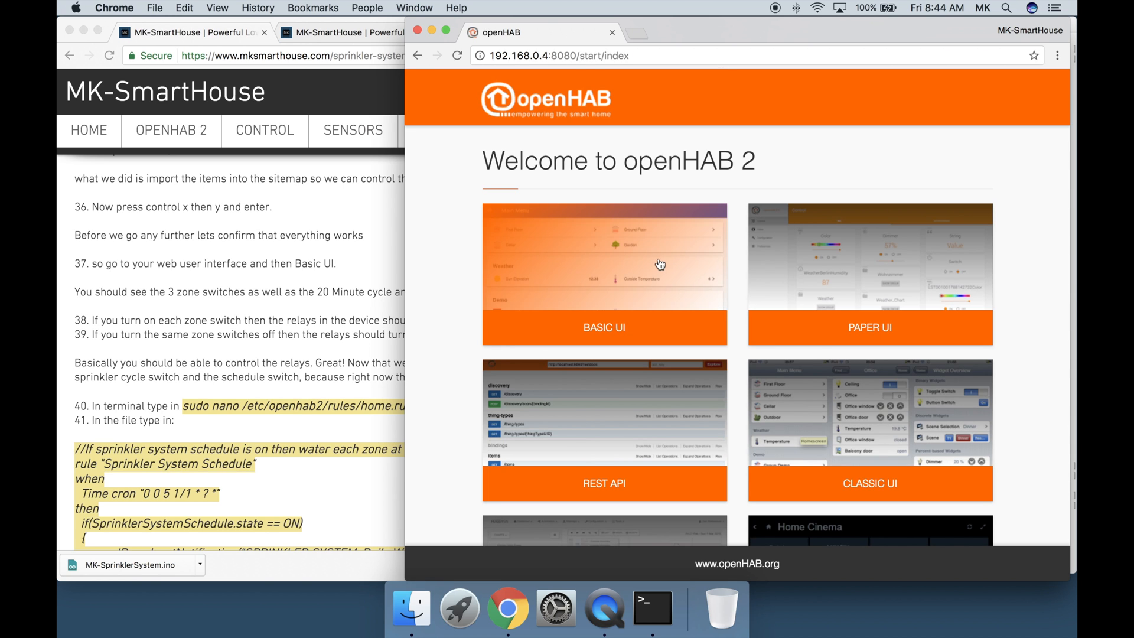
pyautogui.click(604, 326)
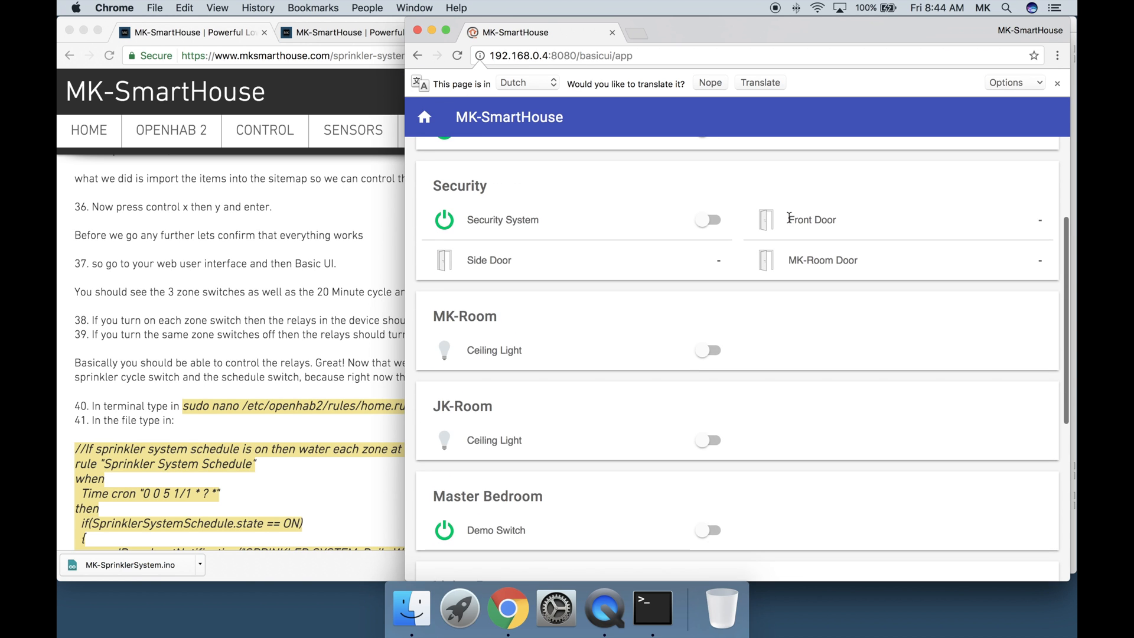
pyautogui.scroll(-3)
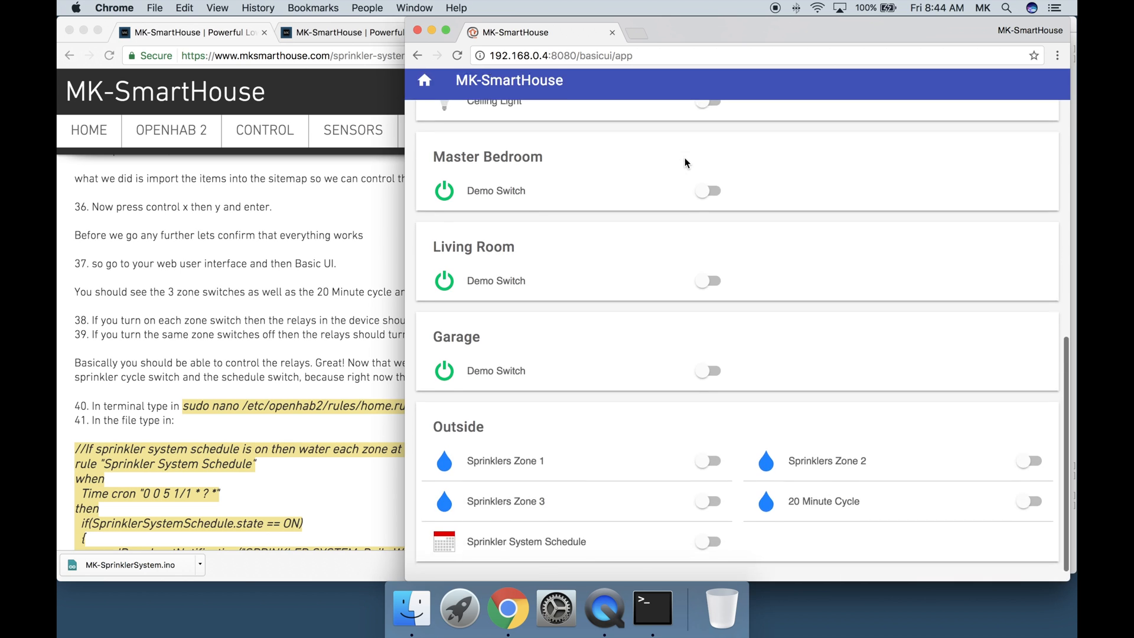
pyautogui.scroll(-3)
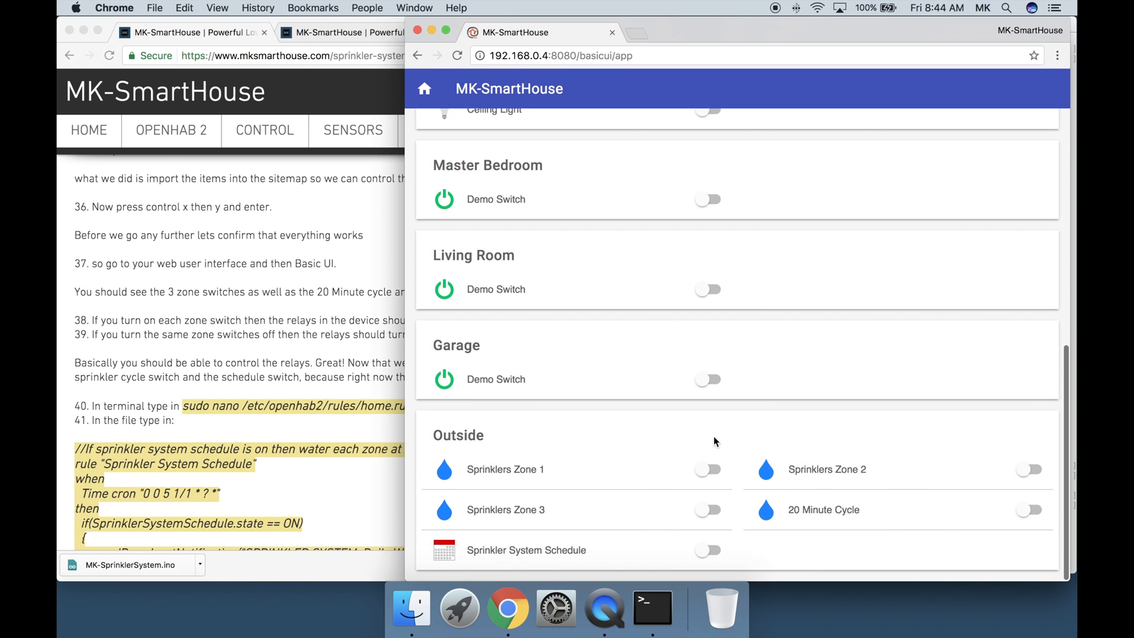
pyautogui.moveTo(938, 580)
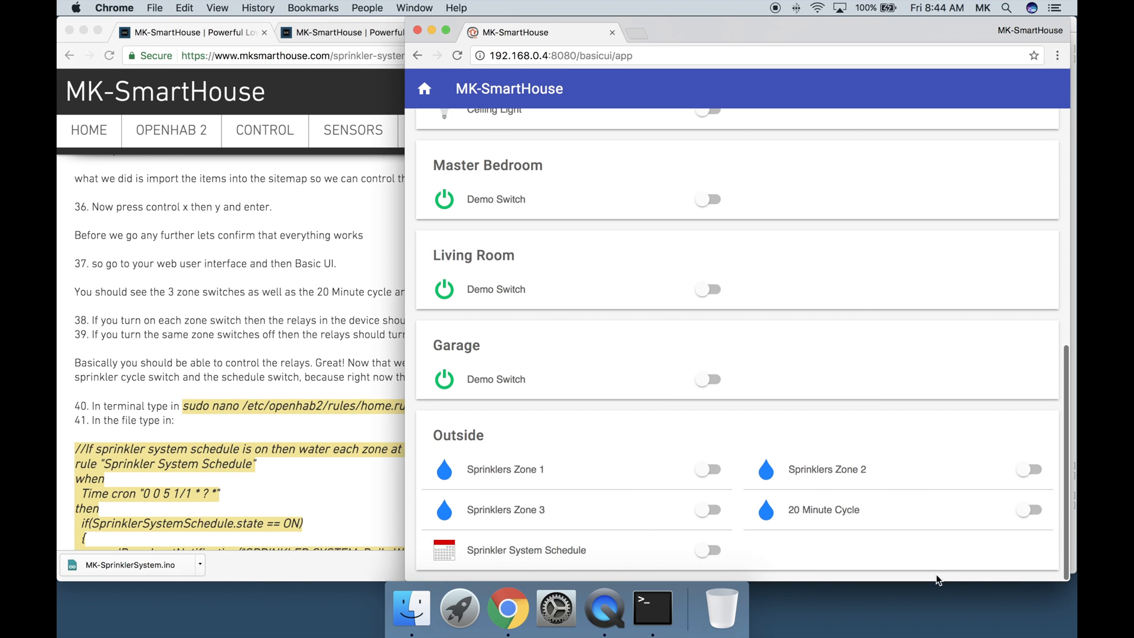
# Switch Sprinklers Zone 3 on and then back off
pyautogui.click(706, 468)
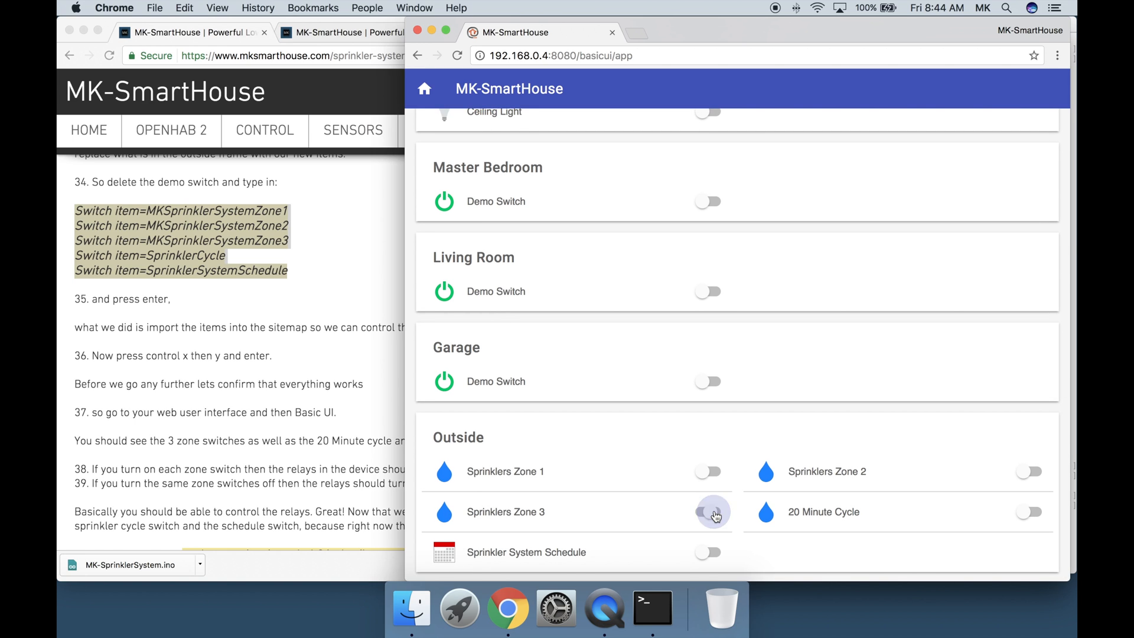
pyautogui.click(708, 510)
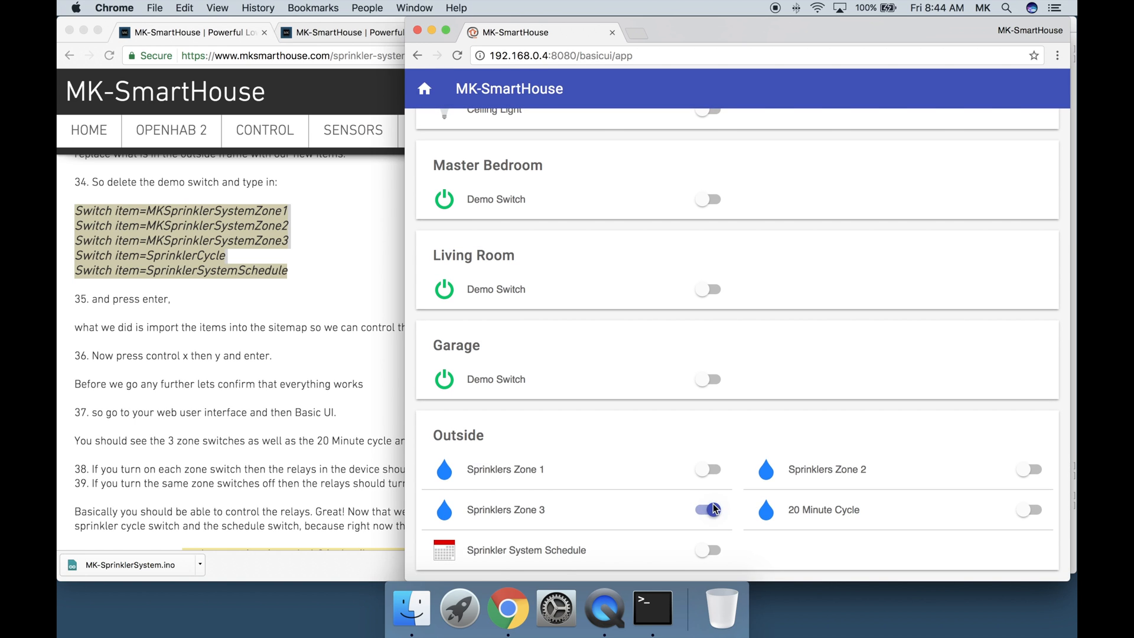
pyautogui.click(707, 509)
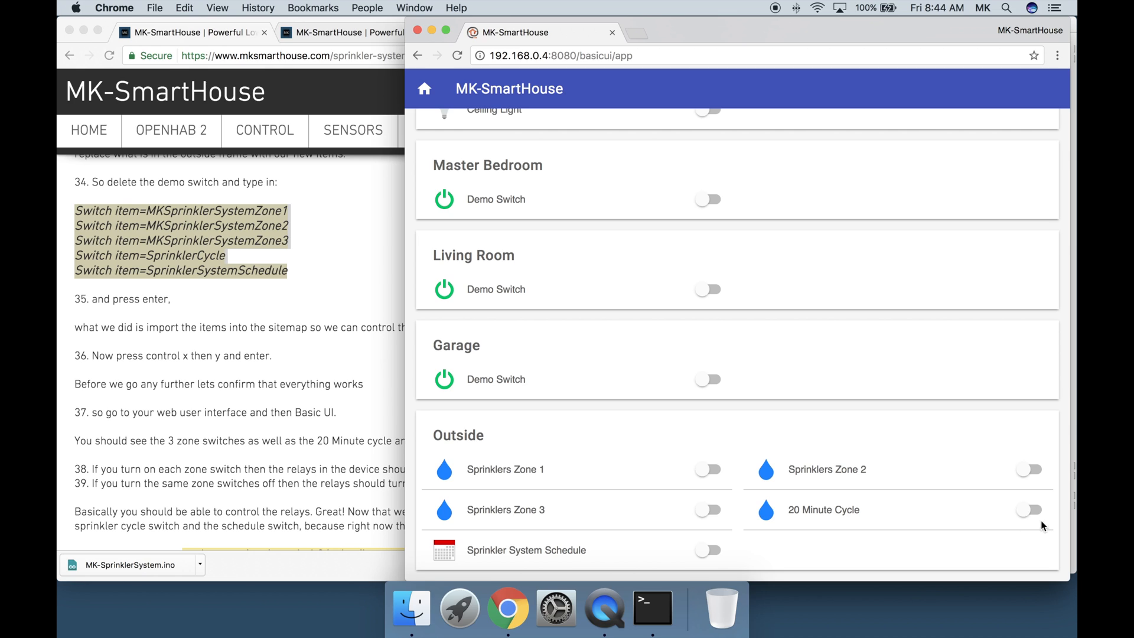
pyautogui.moveTo(652, 606)
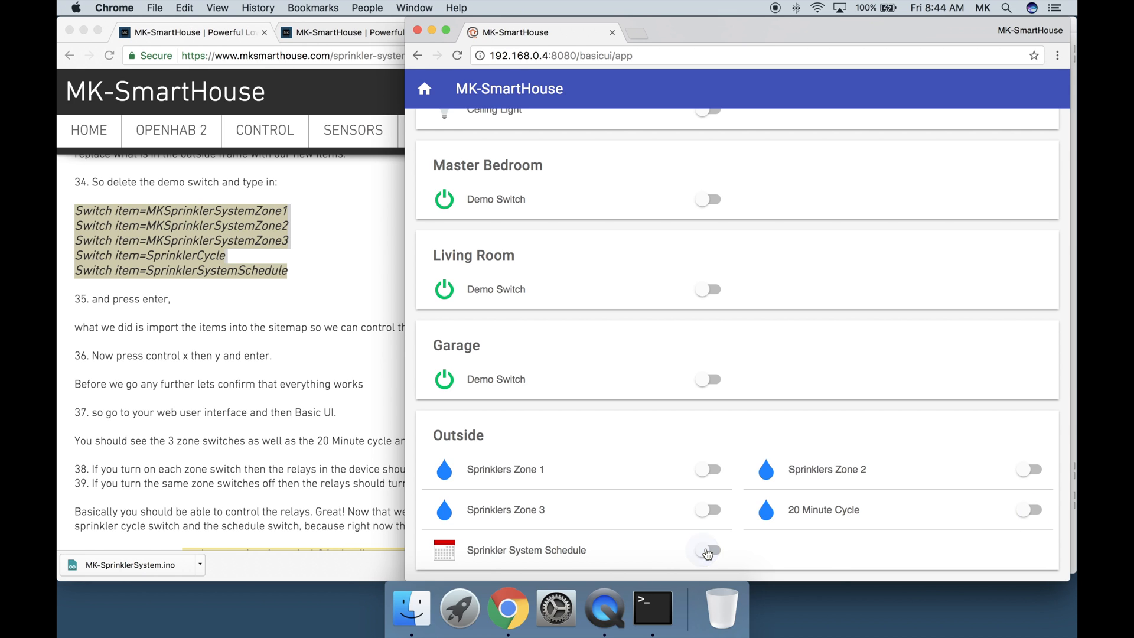
pyautogui.moveTo(815, 499)
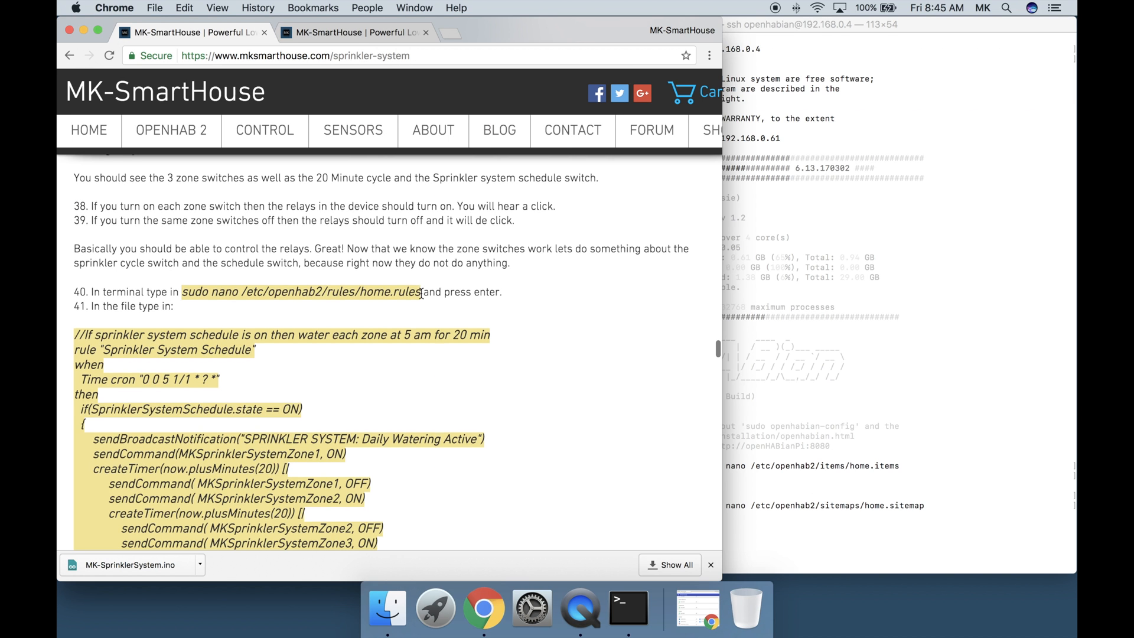
# Scroll to review the Sprinkler System Schedule rule in home.rules
pyautogui.scroll(3)
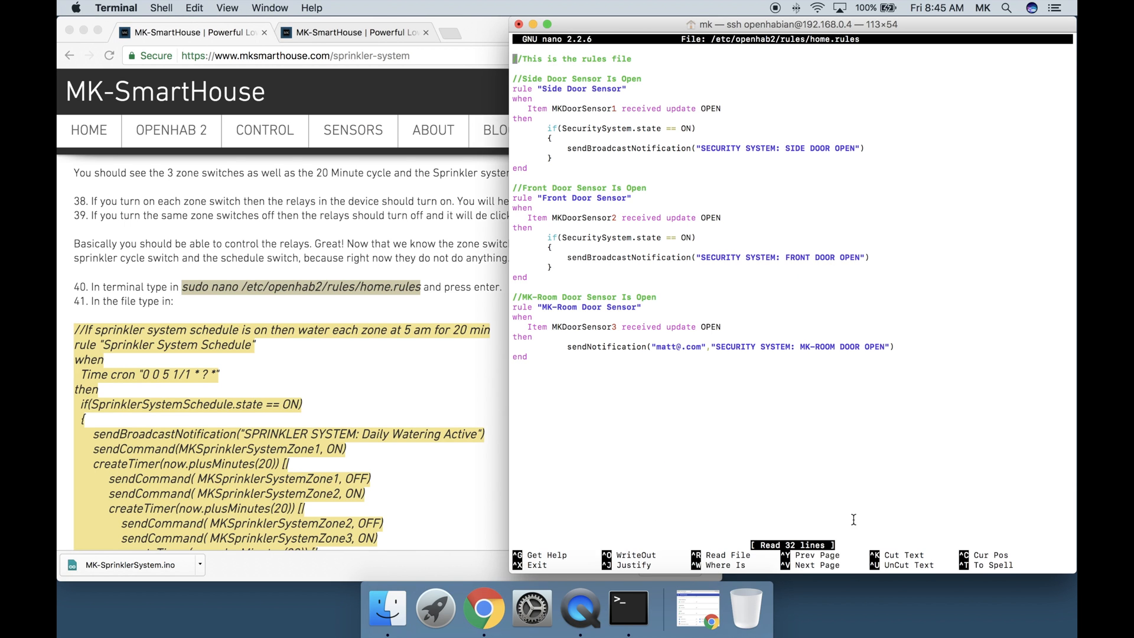
pyautogui.scroll(-3)
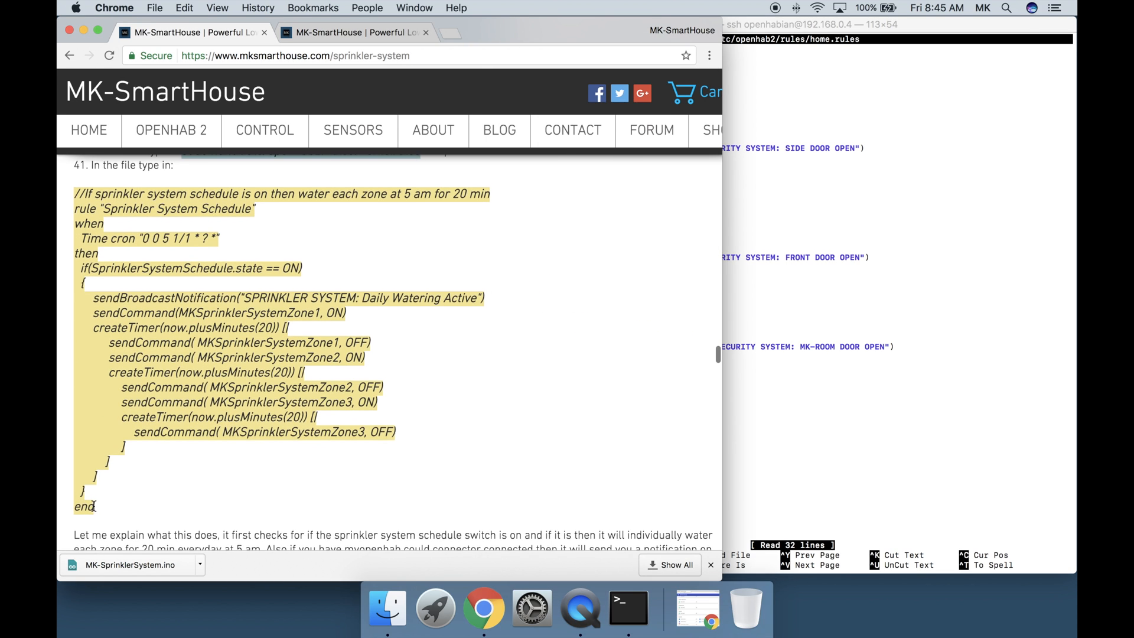
pyautogui.scroll(3)
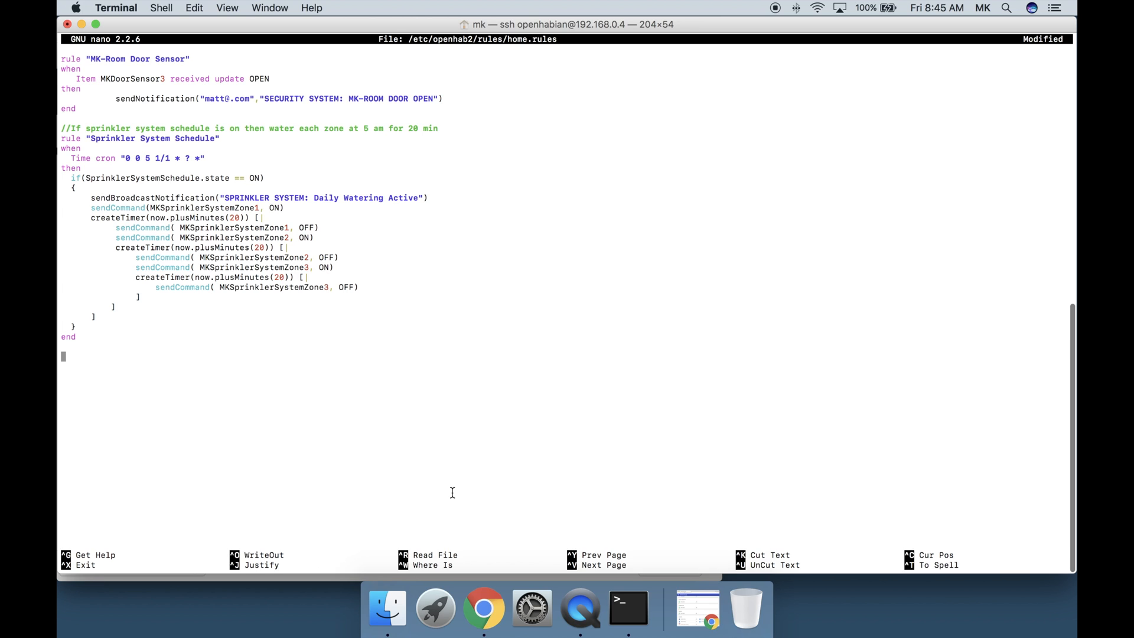
pyautogui.moveTo(464, 505)
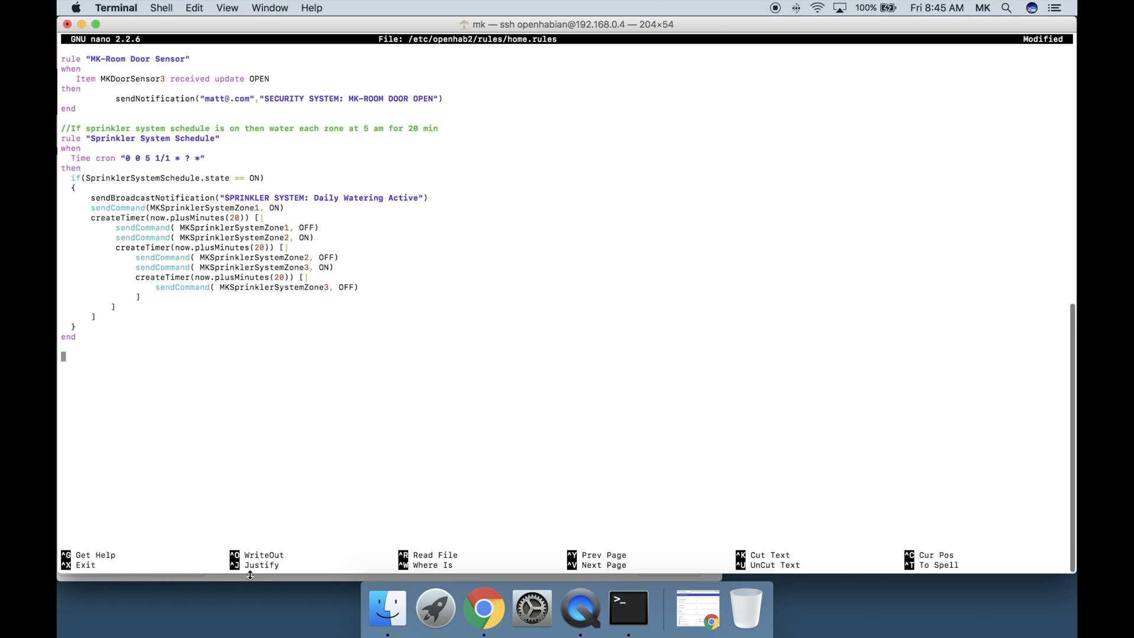
pyautogui.moveTo(453, 493)
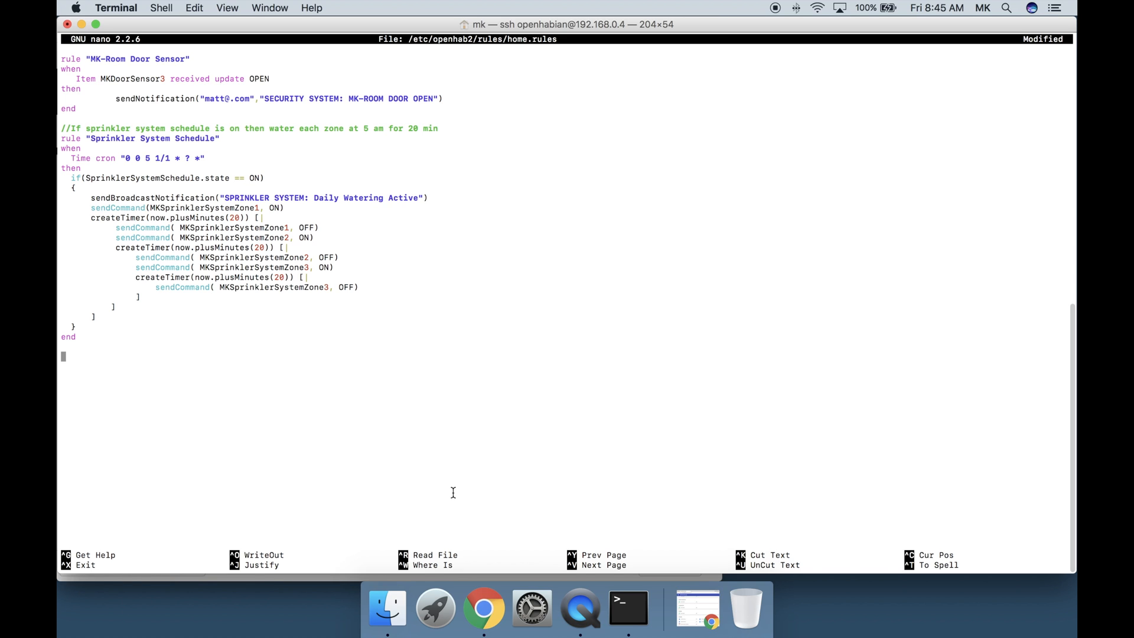
pyautogui.moveTo(249, 576)
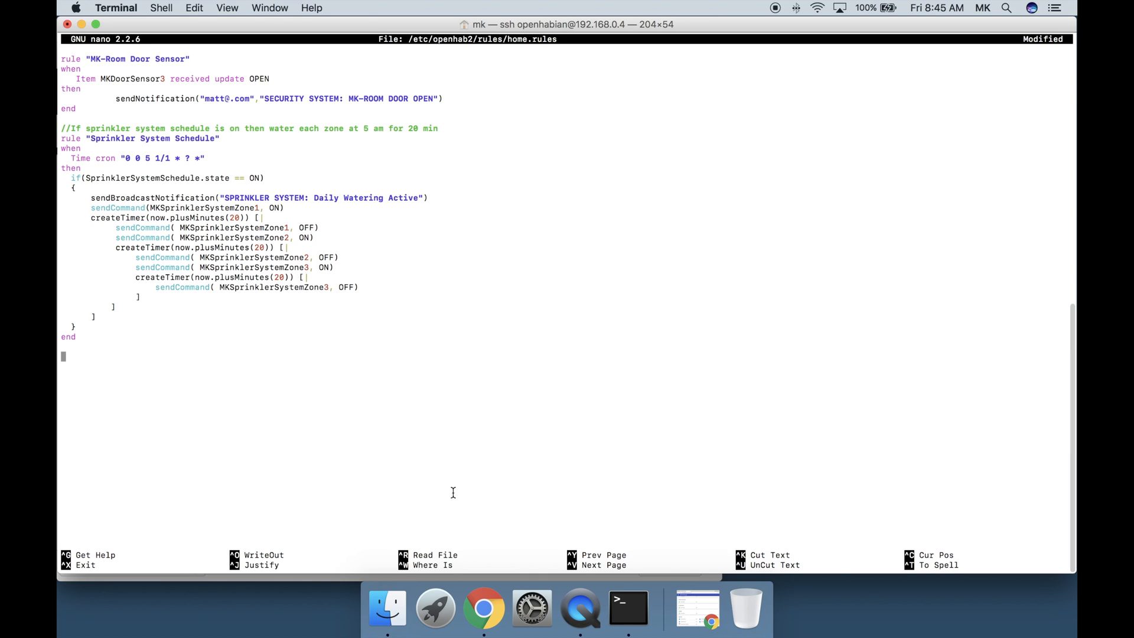
pyautogui.moveTo(464, 505)
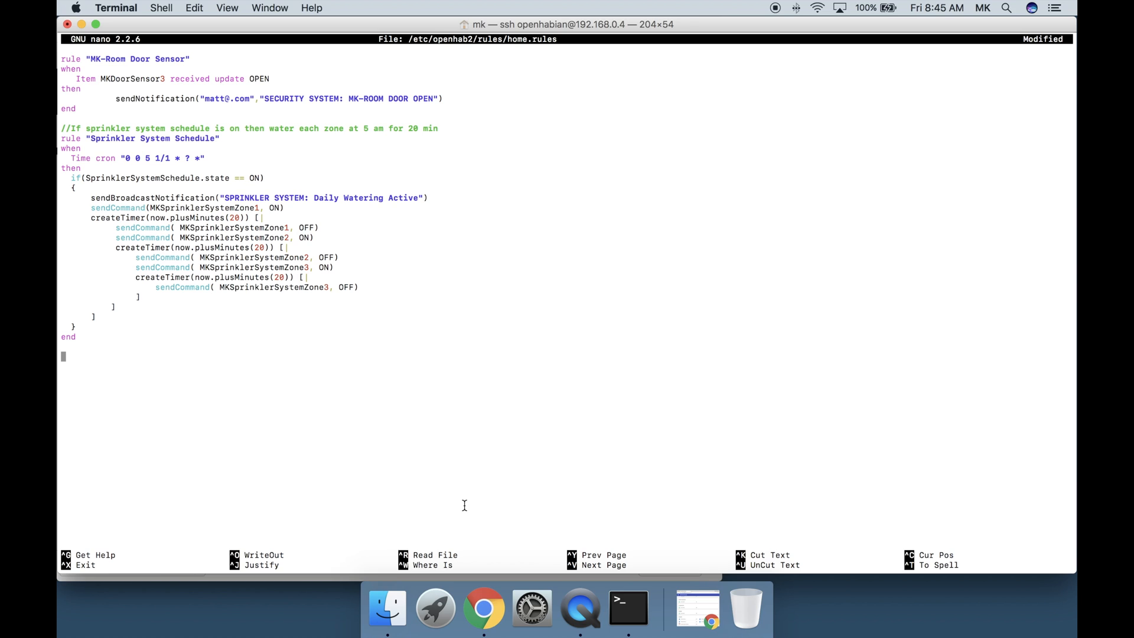
pyautogui.moveTo(453, 494)
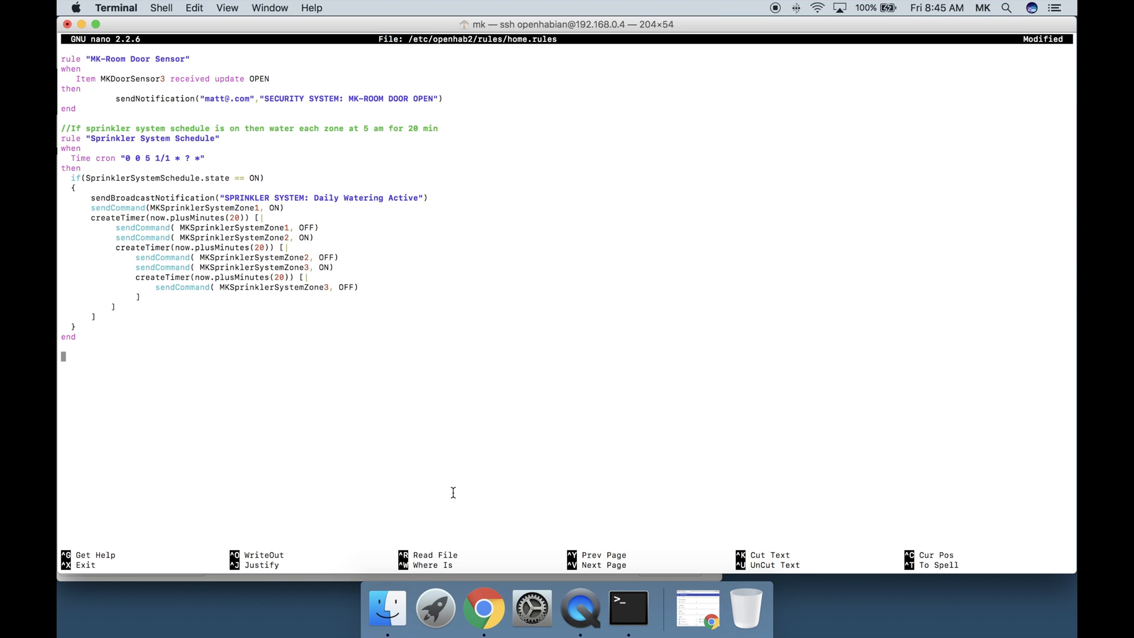
pyautogui.moveTo(186, 575)
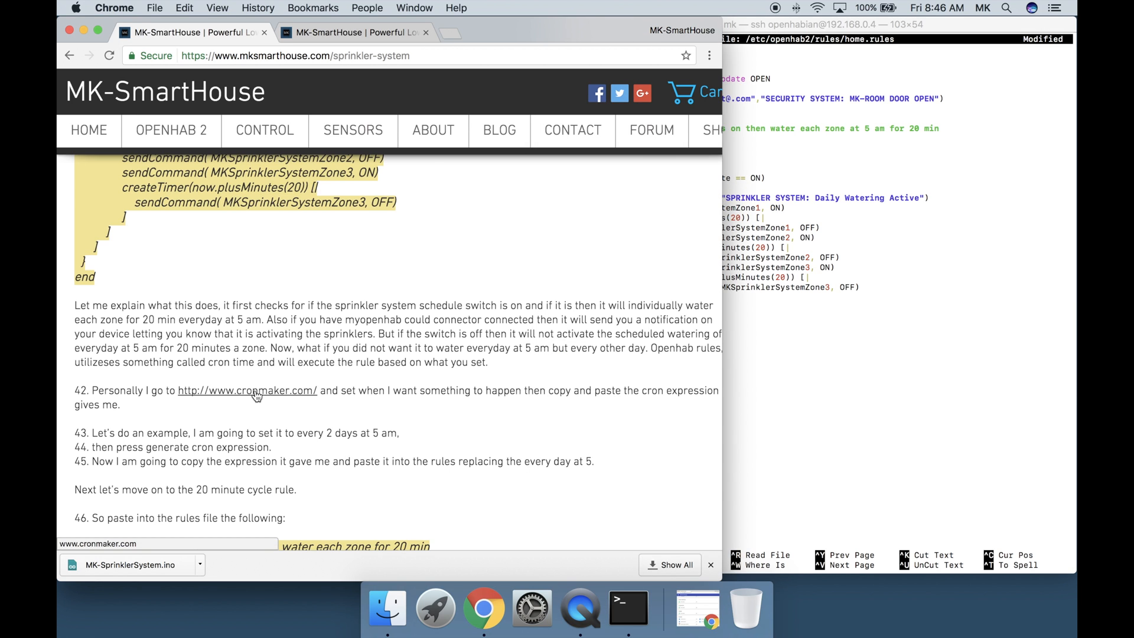
# Generate a CronMaker expression for watering every 2 days at 05:00
pyautogui.click(246, 391)
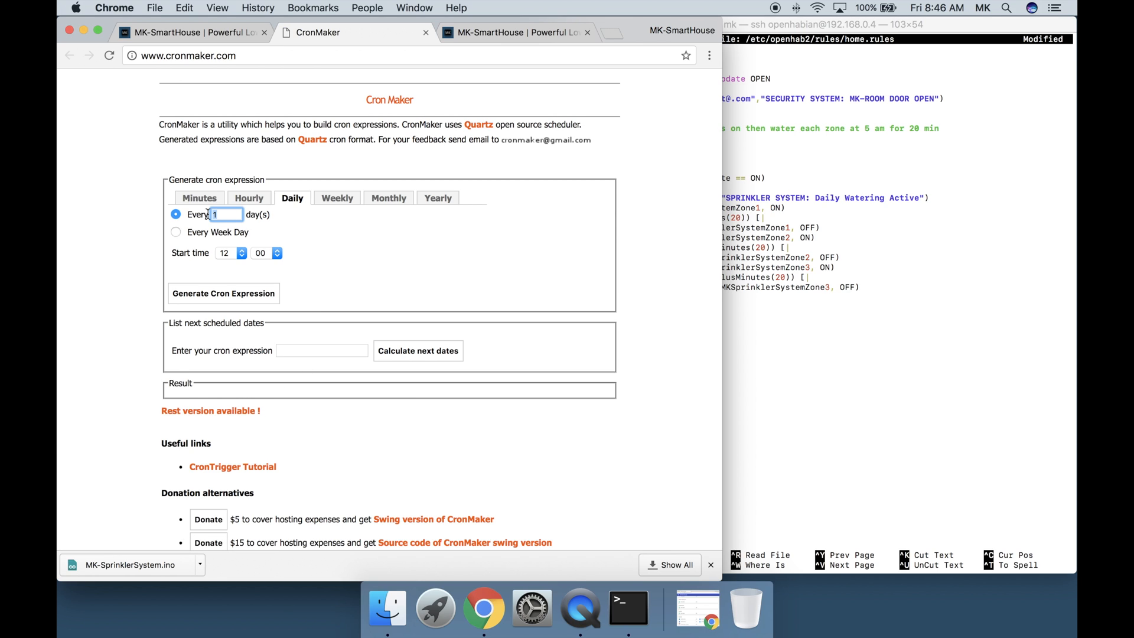
pyautogui.click(227, 253)
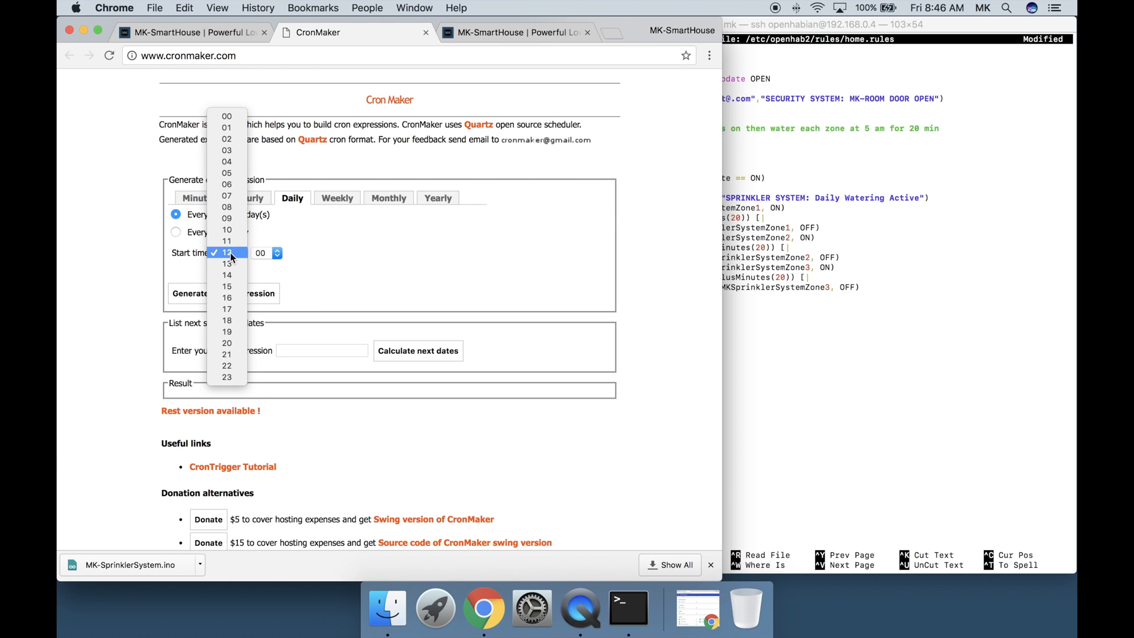
pyautogui.click(226, 252)
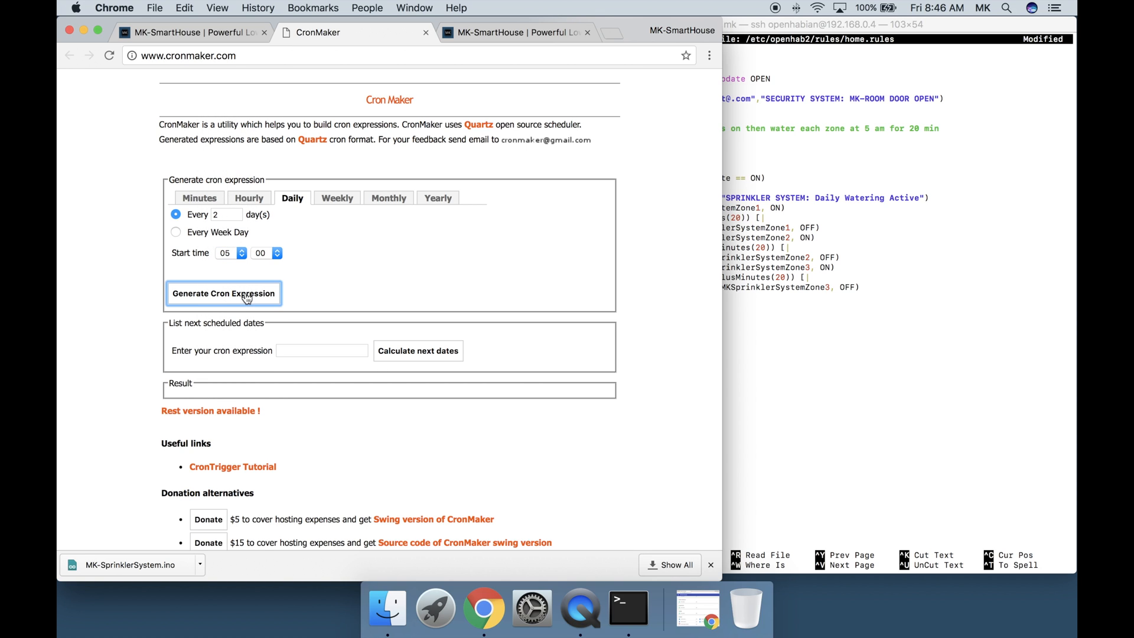
pyautogui.click(223, 293)
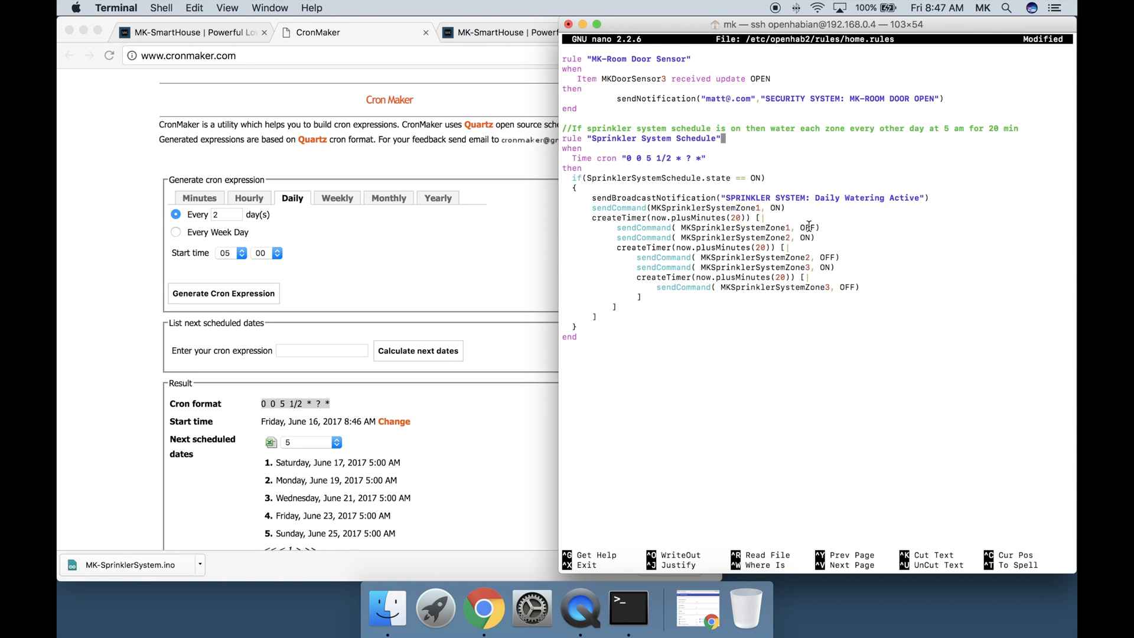
# Find the 20 Minute Cycle rule in the tutorial, then save home.rules and exit nano
pyautogui.click(192, 32)
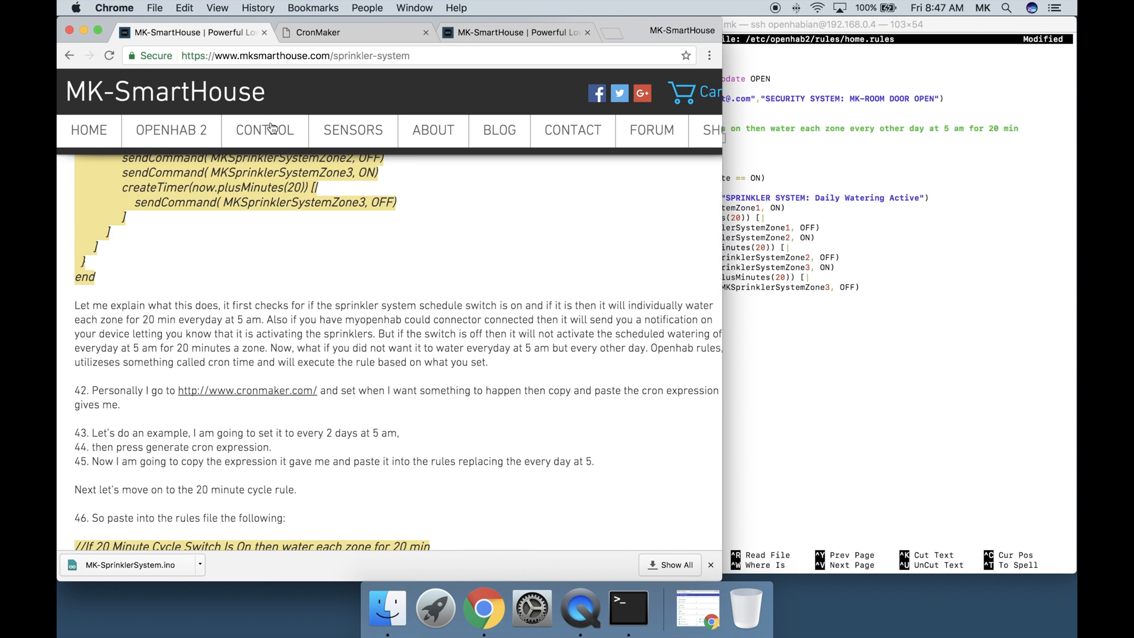
pyautogui.scroll(-3)
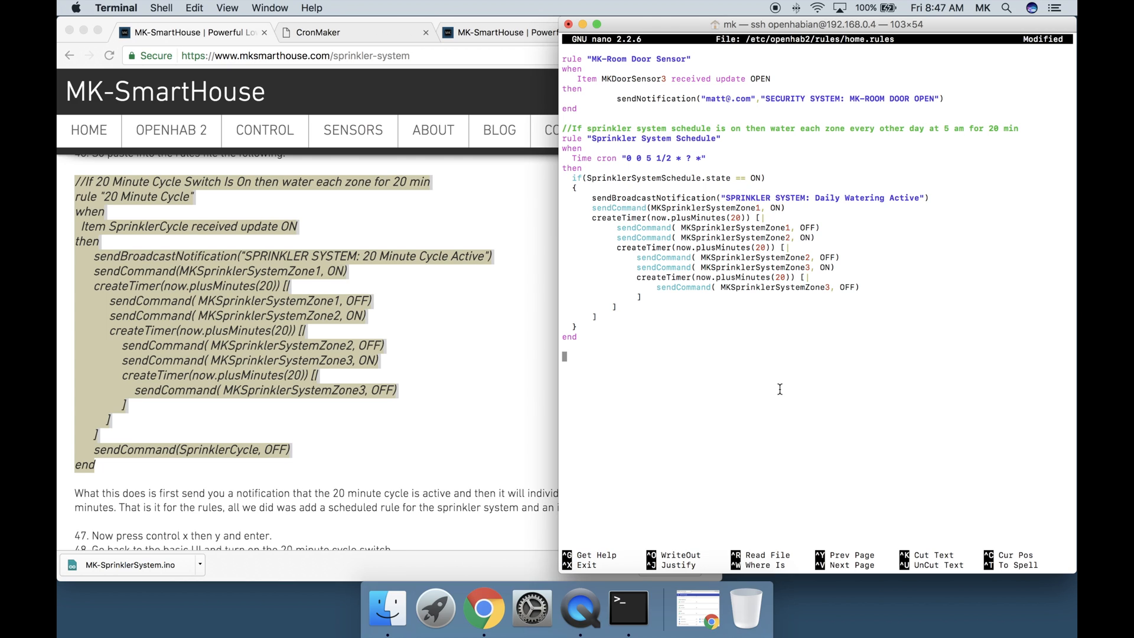
pyautogui.scroll(-3)
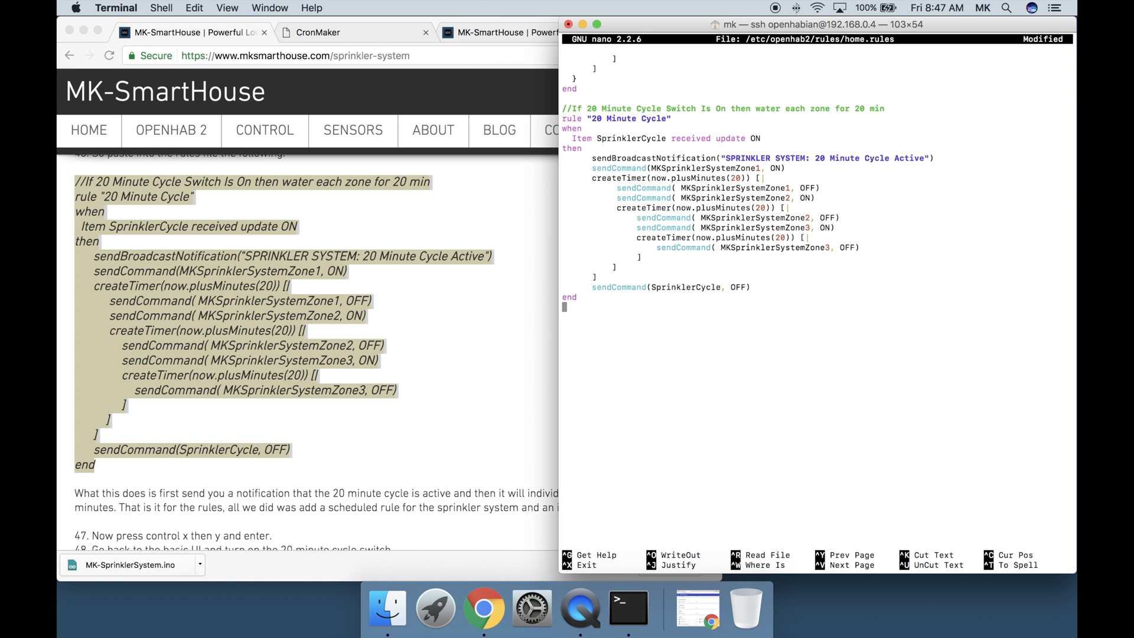
pyautogui.moveTo(573, 527)
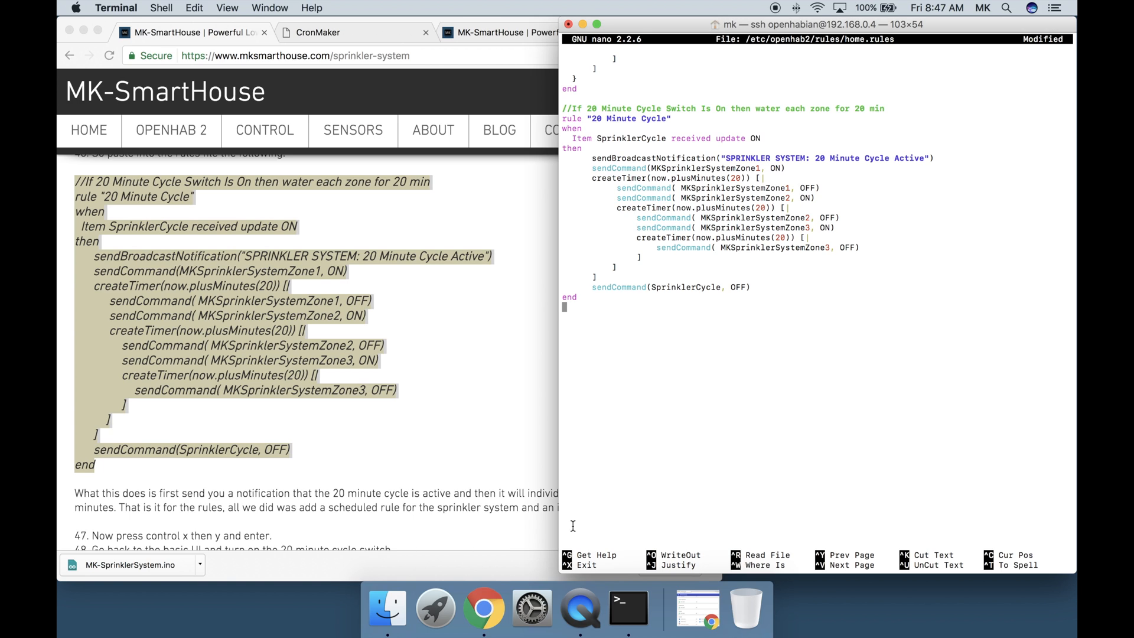
pyautogui.moveTo(561, 574)
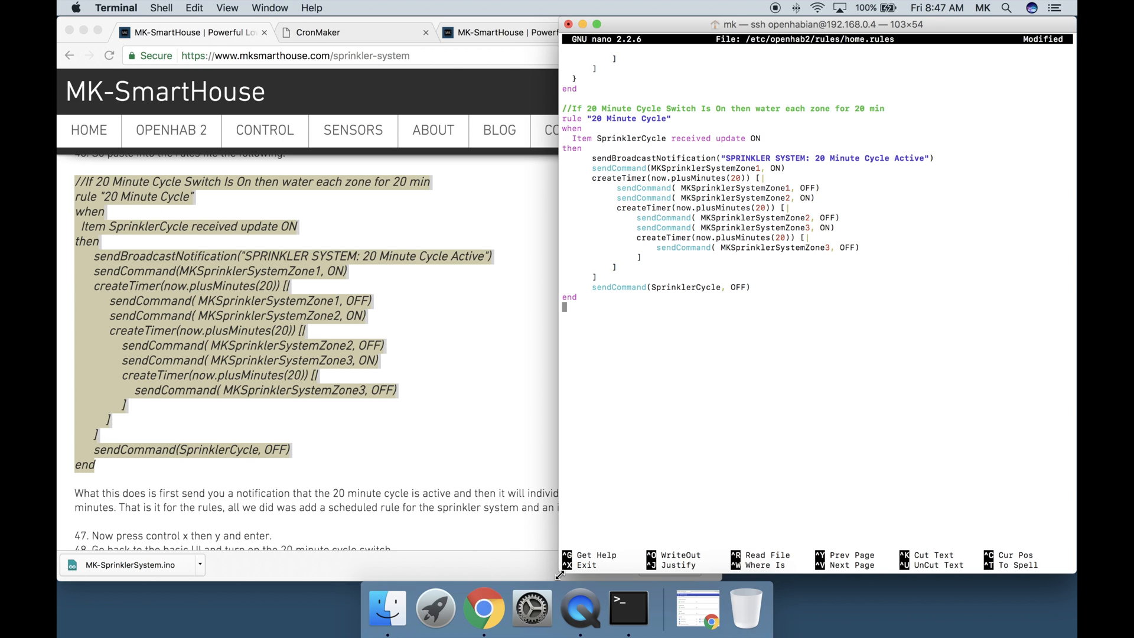
pyautogui.moveTo(613, 458)
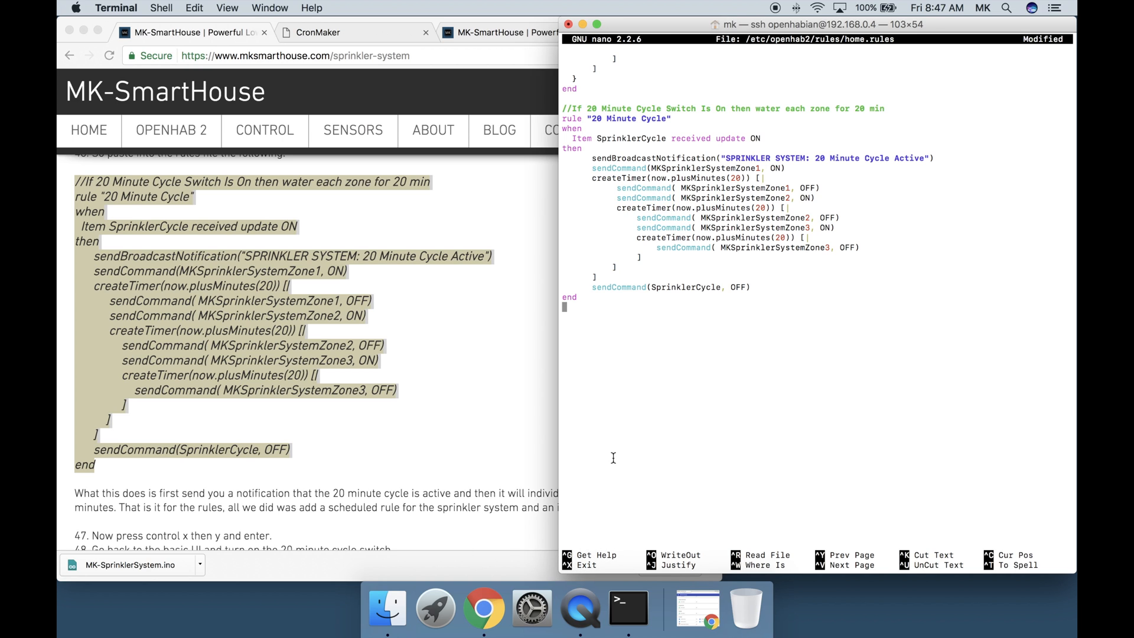
pyautogui.press('ctrl+x')
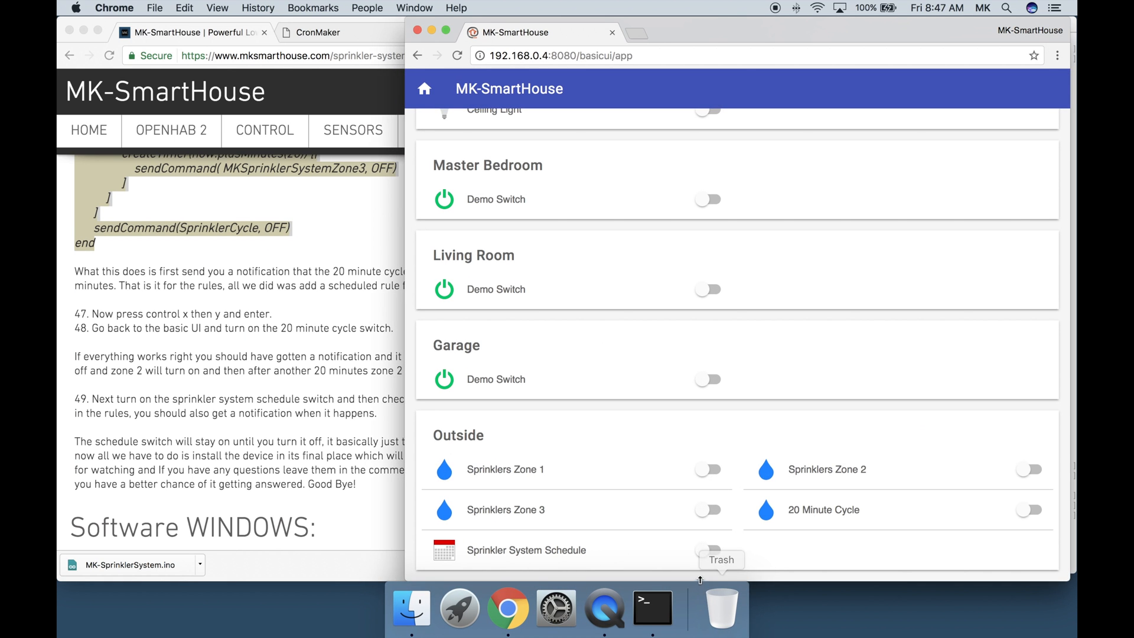
# Turn on 20 Minute Cycle, starting Zone 1, and the Sprinkler System Schedule
pyautogui.click(1027, 510)
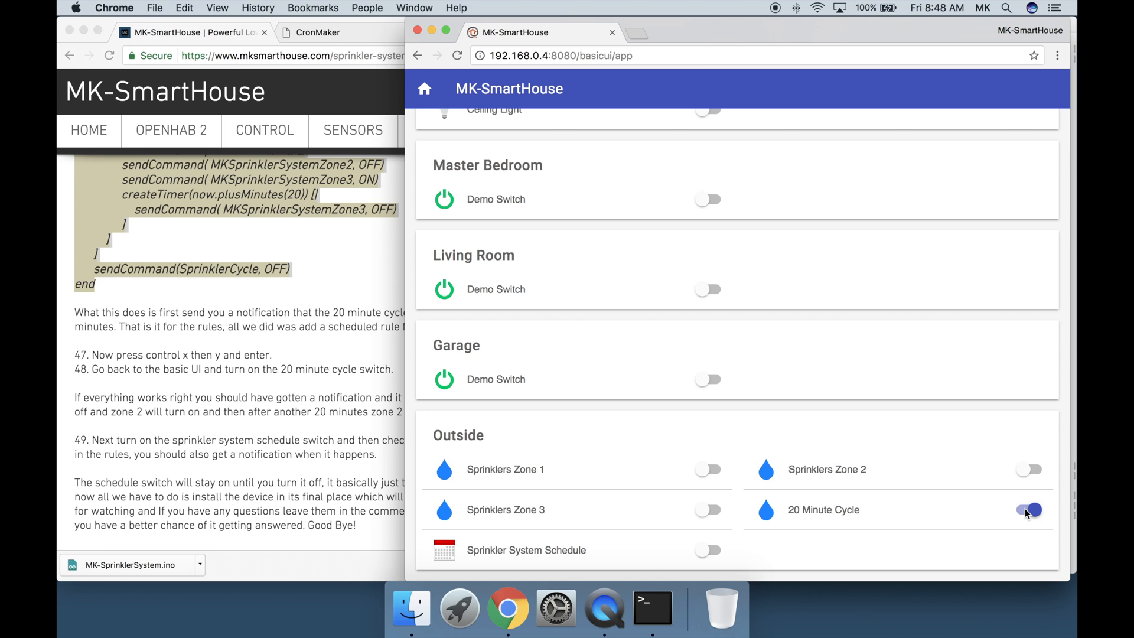
pyautogui.click(1027, 510)
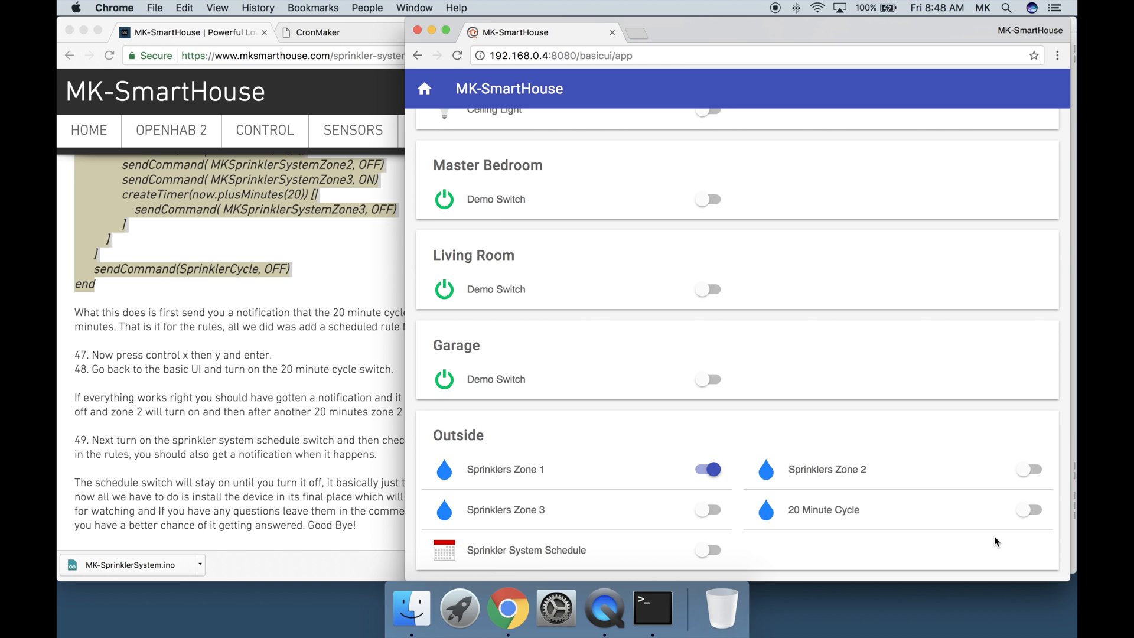
pyautogui.moveTo(965, 554)
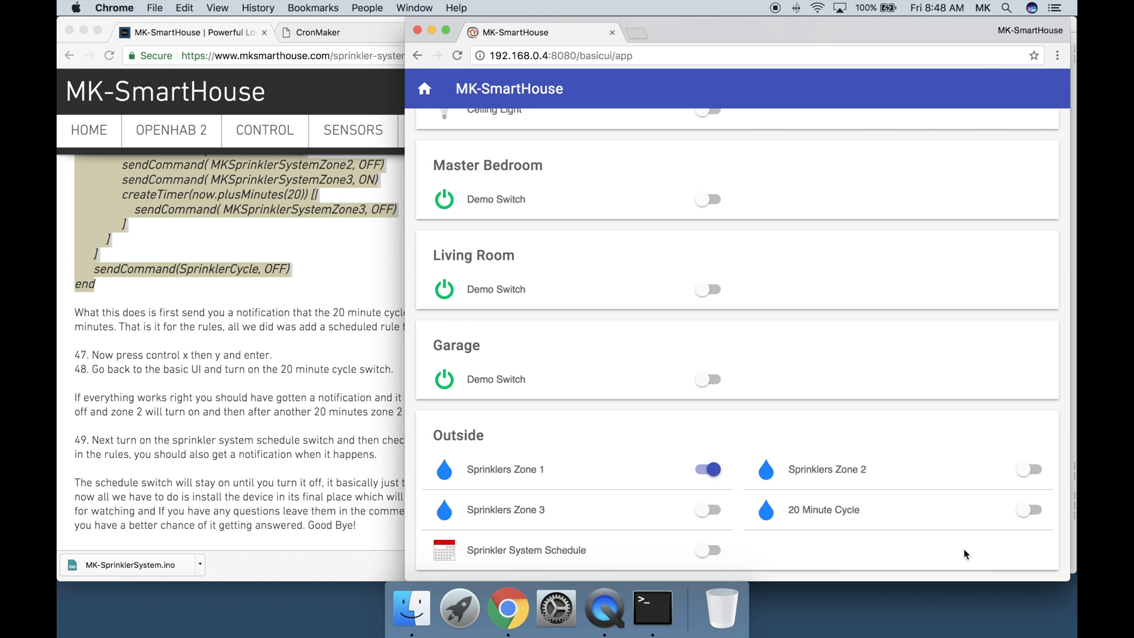
pyautogui.moveTo(709, 551)
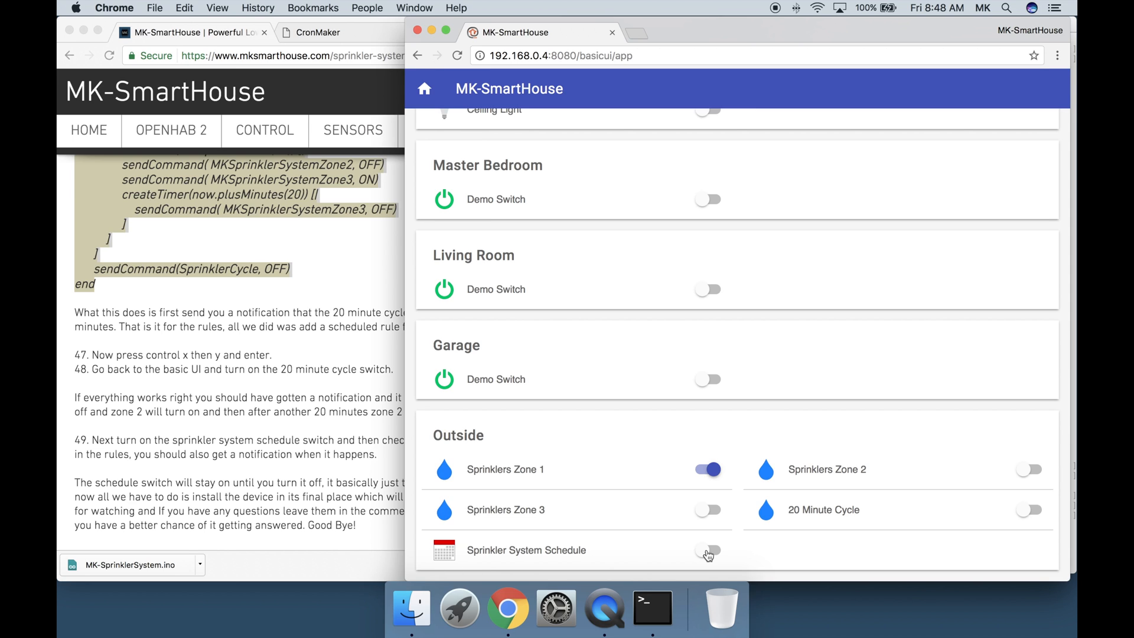
pyautogui.click(707, 550)
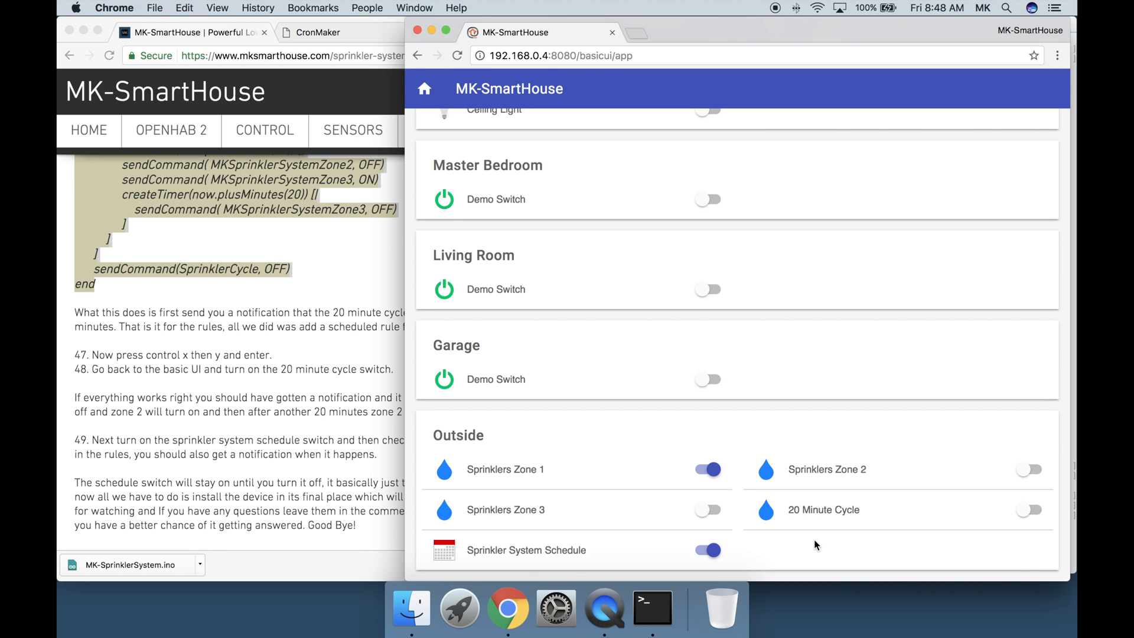
pyautogui.moveTo(881, 550)
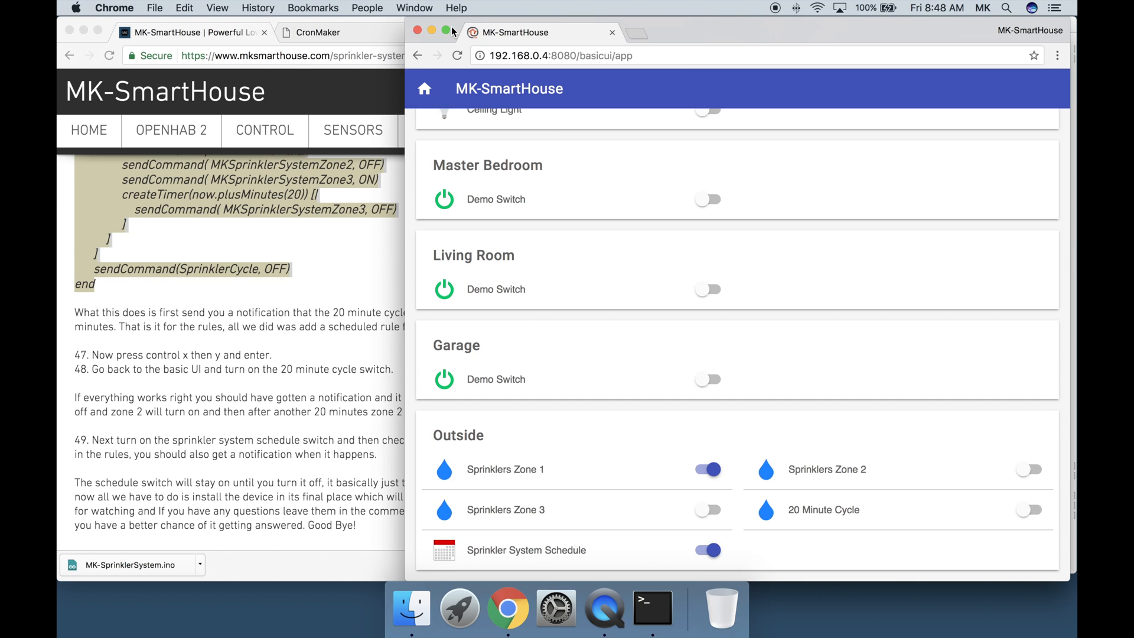
pyautogui.moveTo(346, 207)
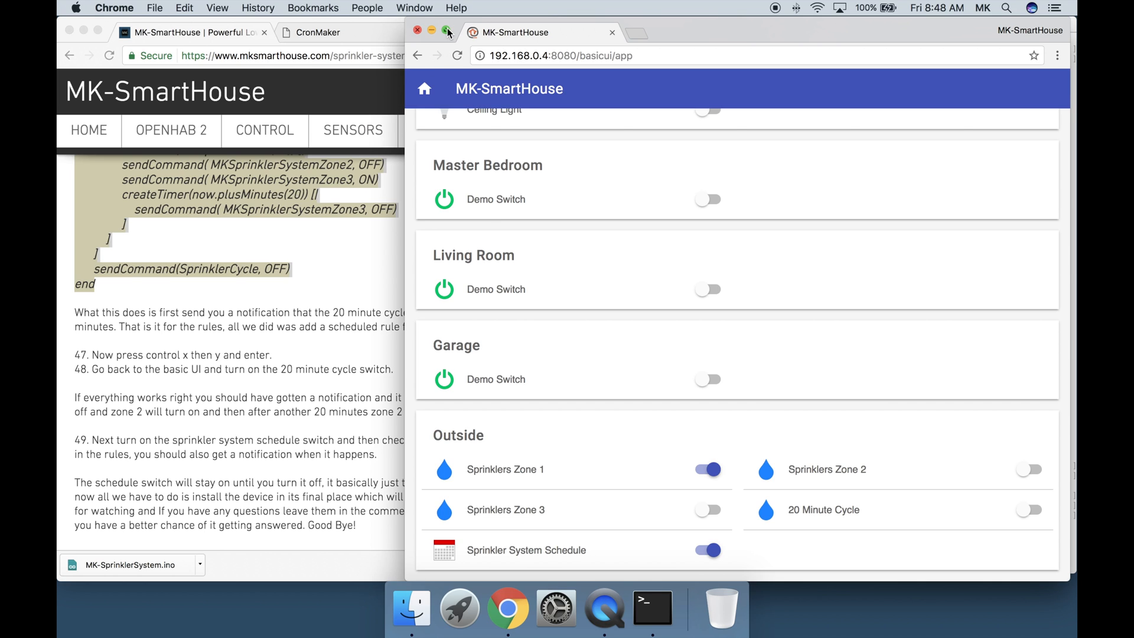
pyautogui.moveTo(944, 555)
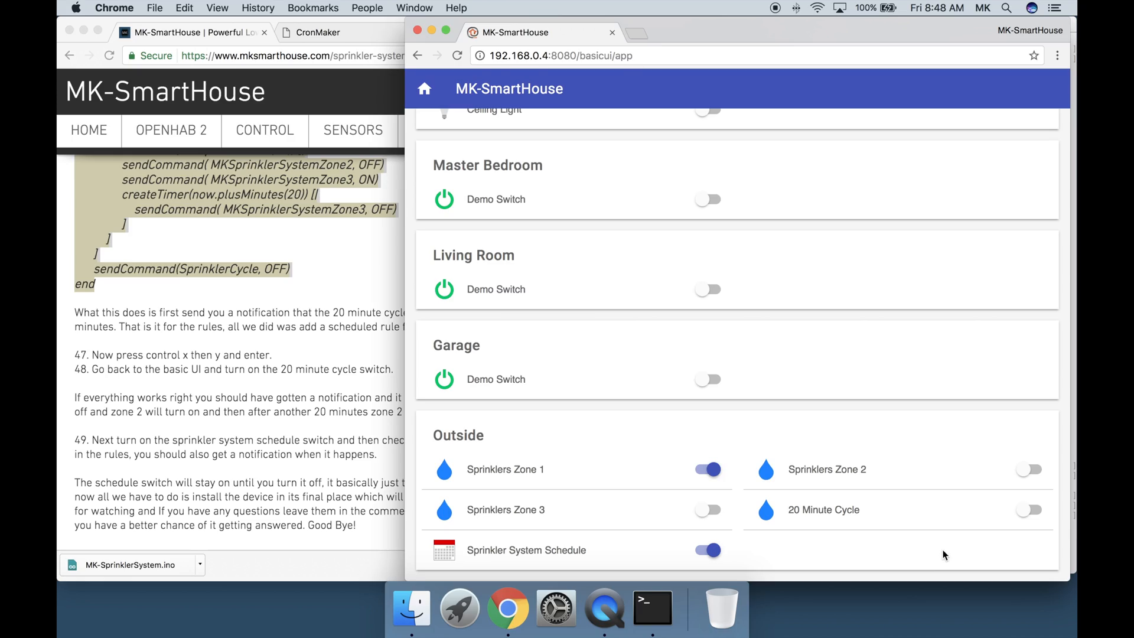